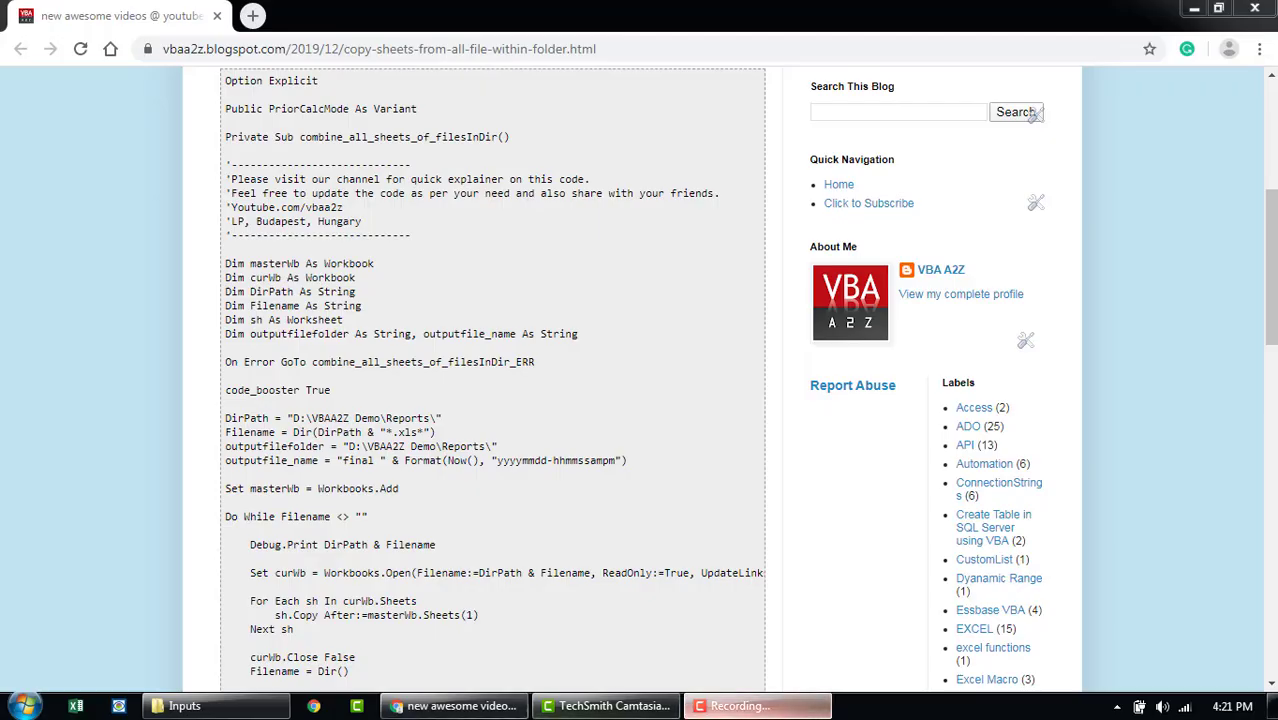
Step: Go from Reports into the Inputs folder and inspect Others (2).xlsm and Budget APAC.xlsx
click(184, 705)
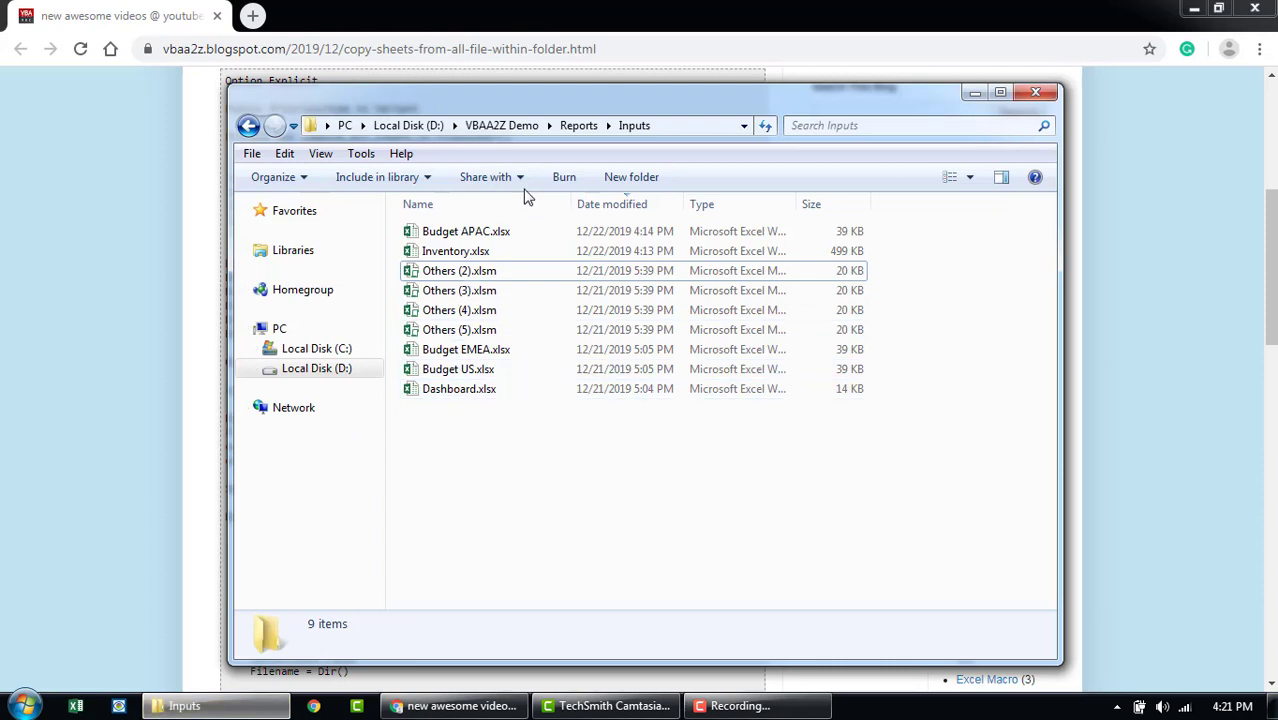
click(578, 125)
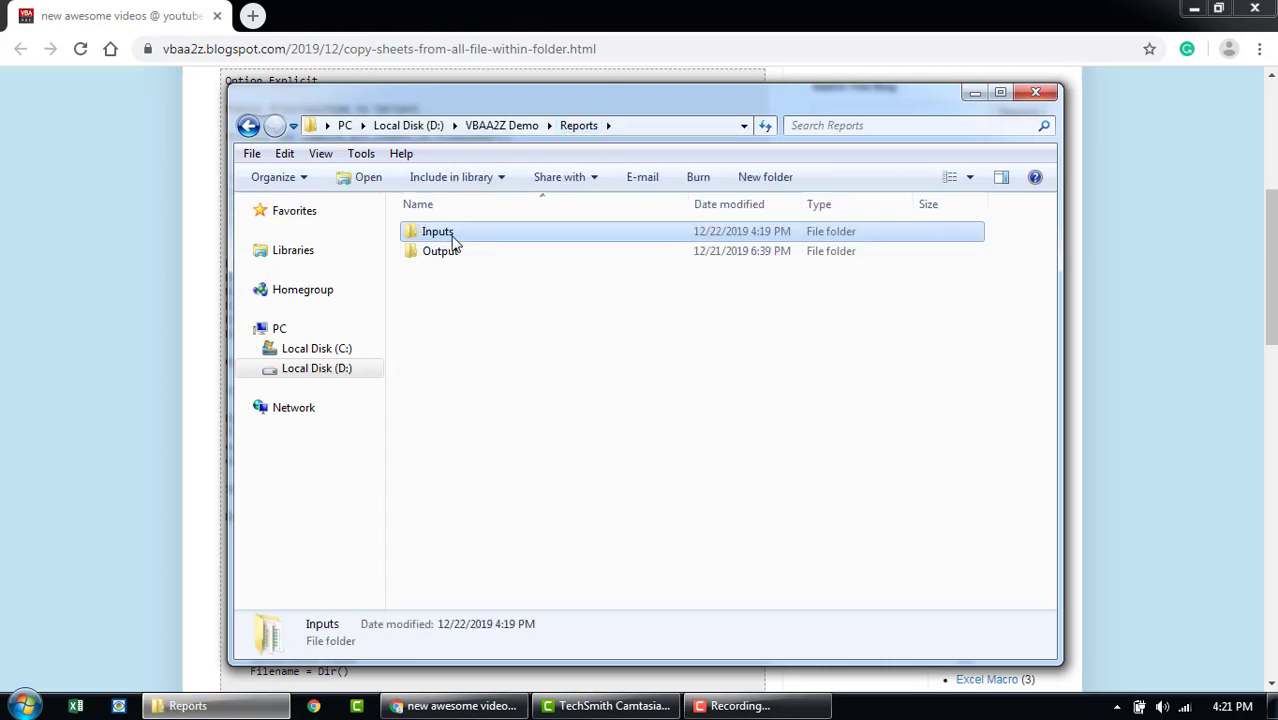
double_click(437, 231)
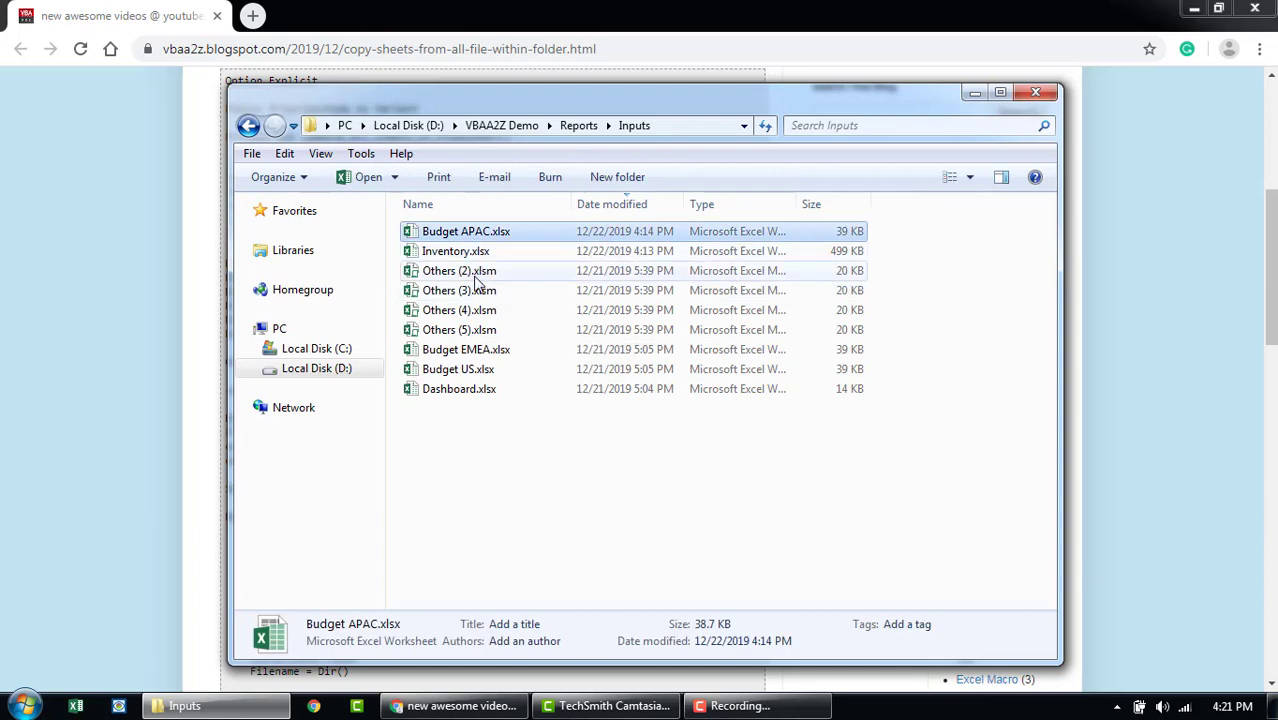
click(459, 270)
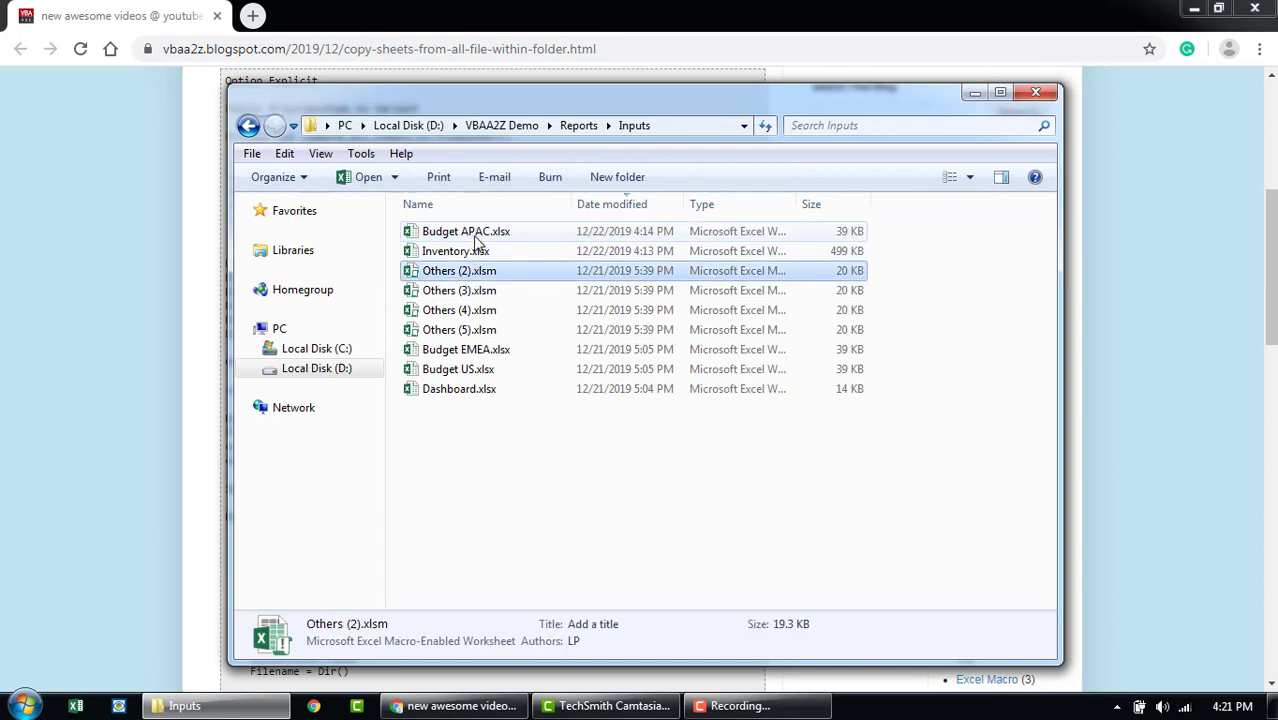
click(466, 231)
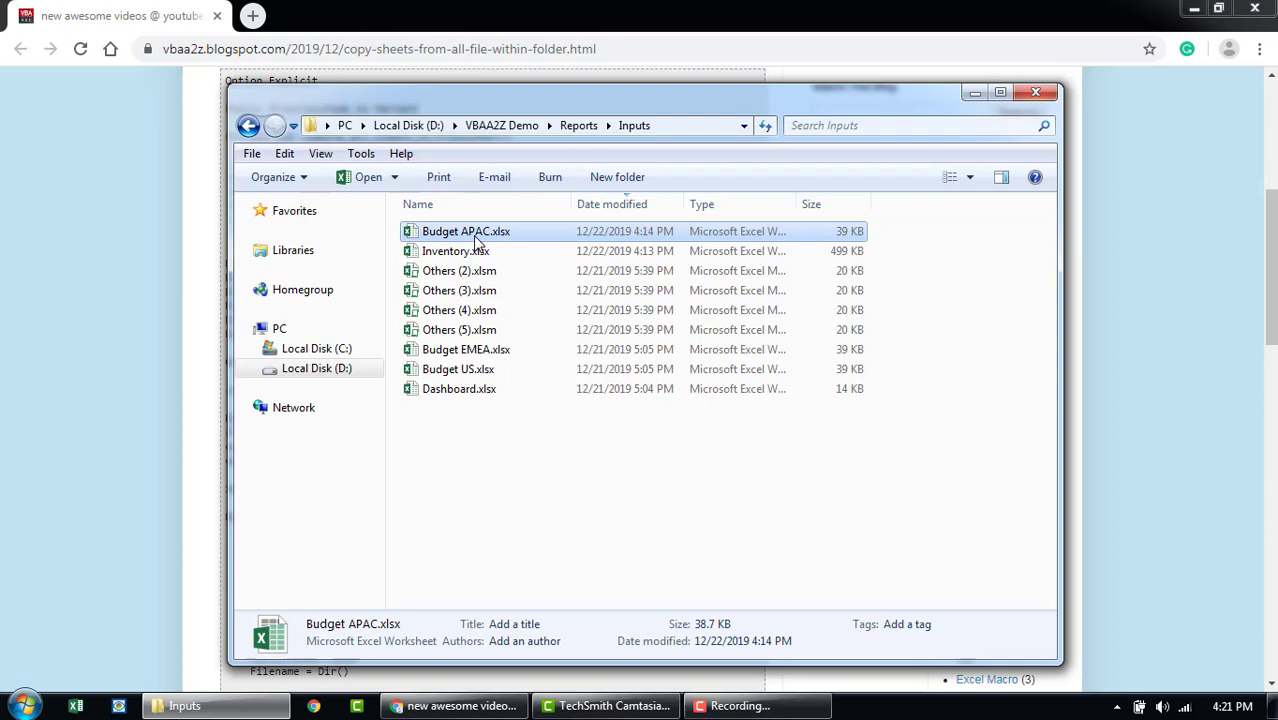
mouse_move(643, 5)
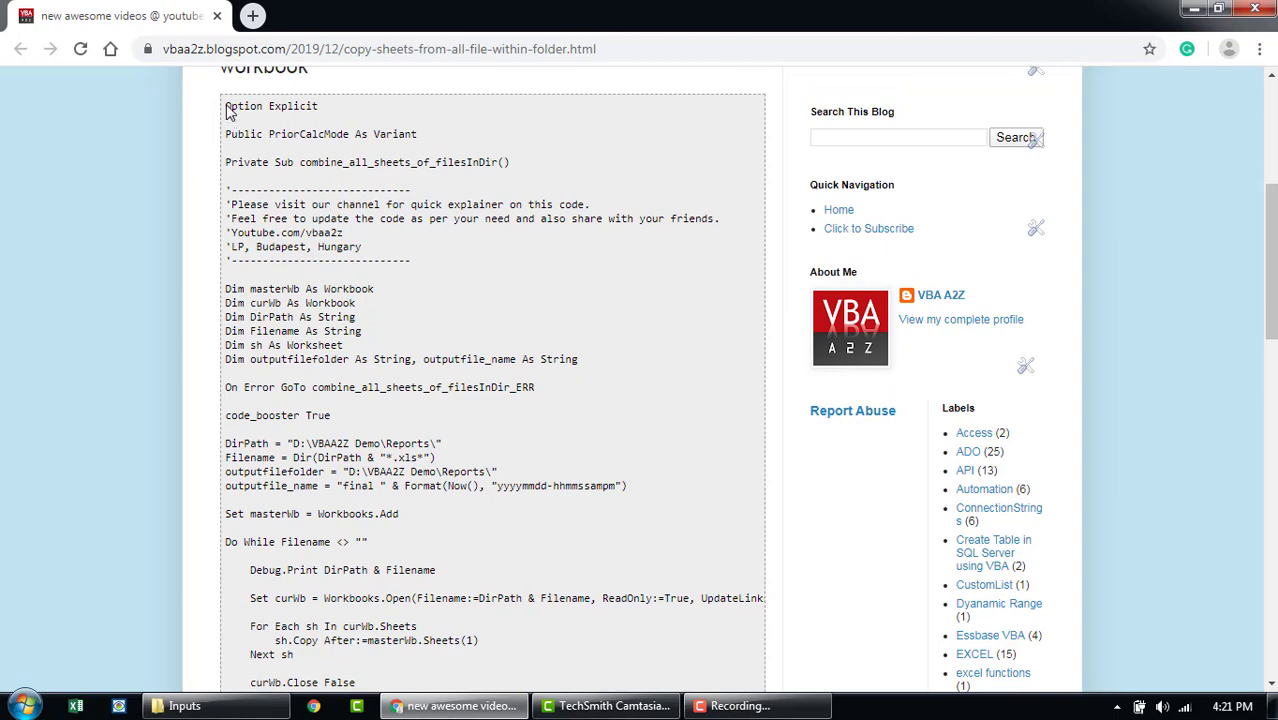
Step: Scroll through the Blogger post's full combine-sheets VBA code, then switch to blank workbook Book1
scroll(down, 3)
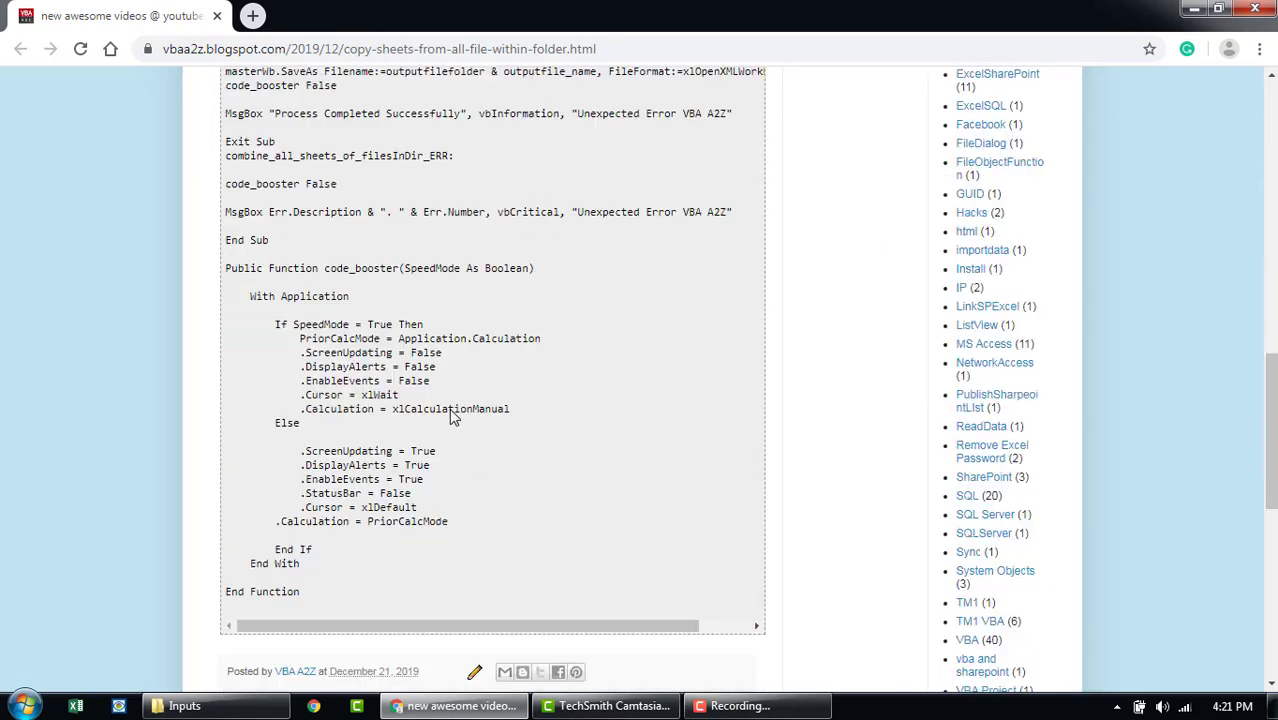
scroll(down, 3)
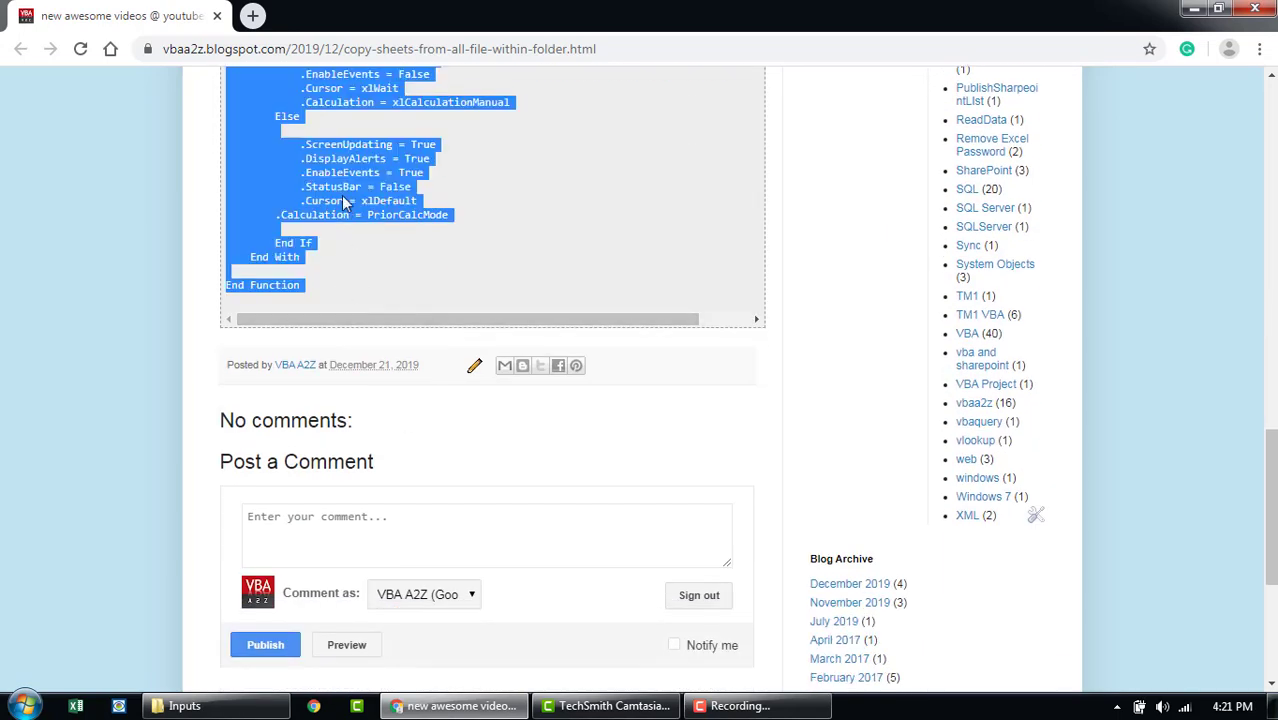
mouse_move(157, 462)
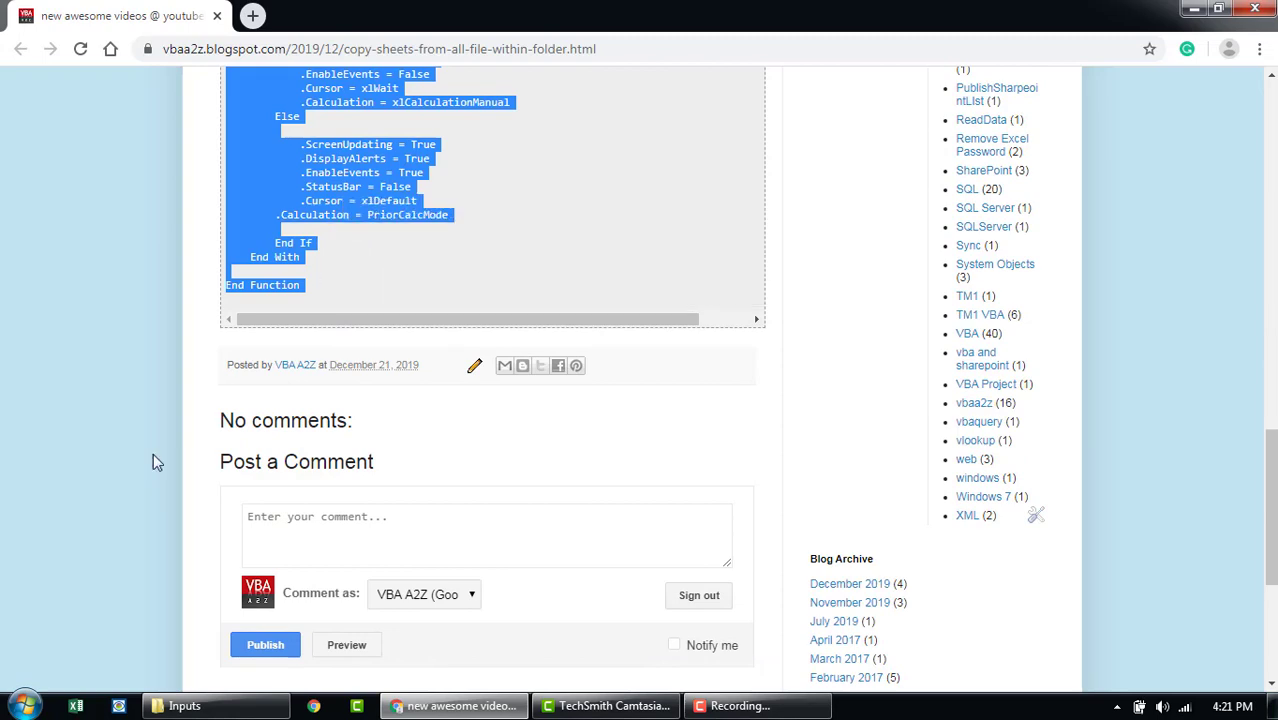
click(15, 706)
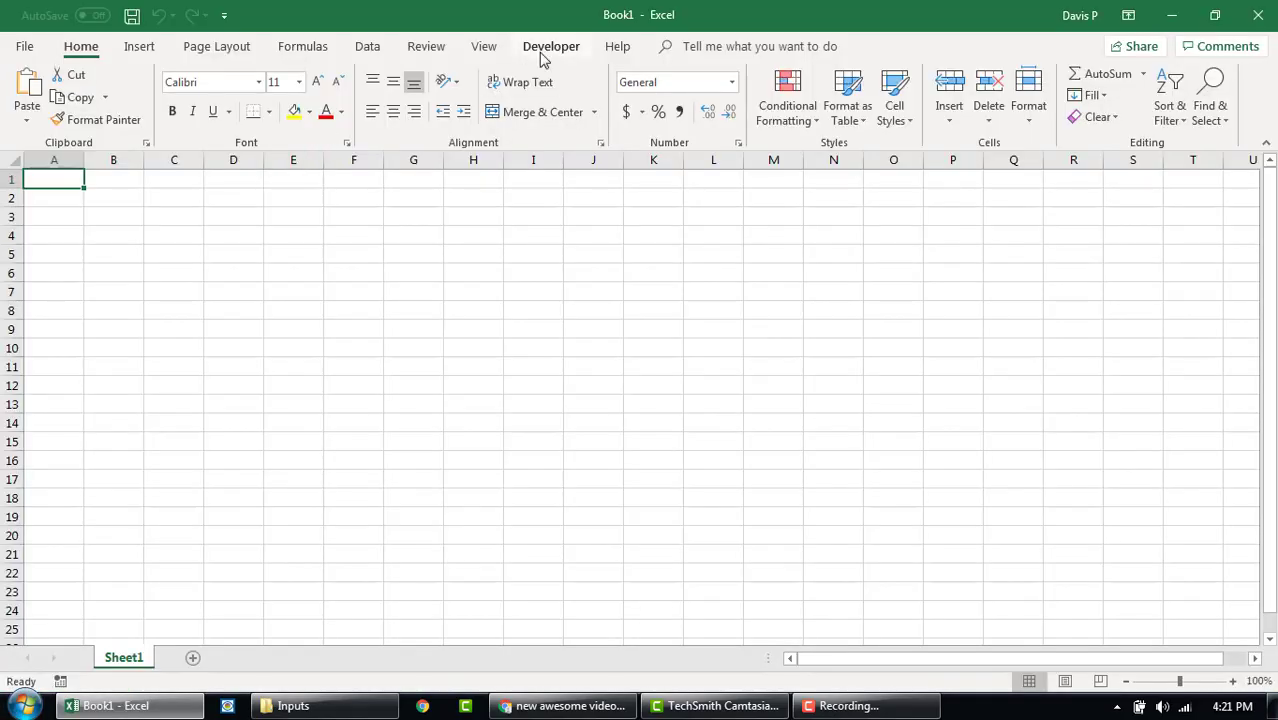
Step: Confirm Developer is checked in the Customize the Ribbon settings
click(551, 46)
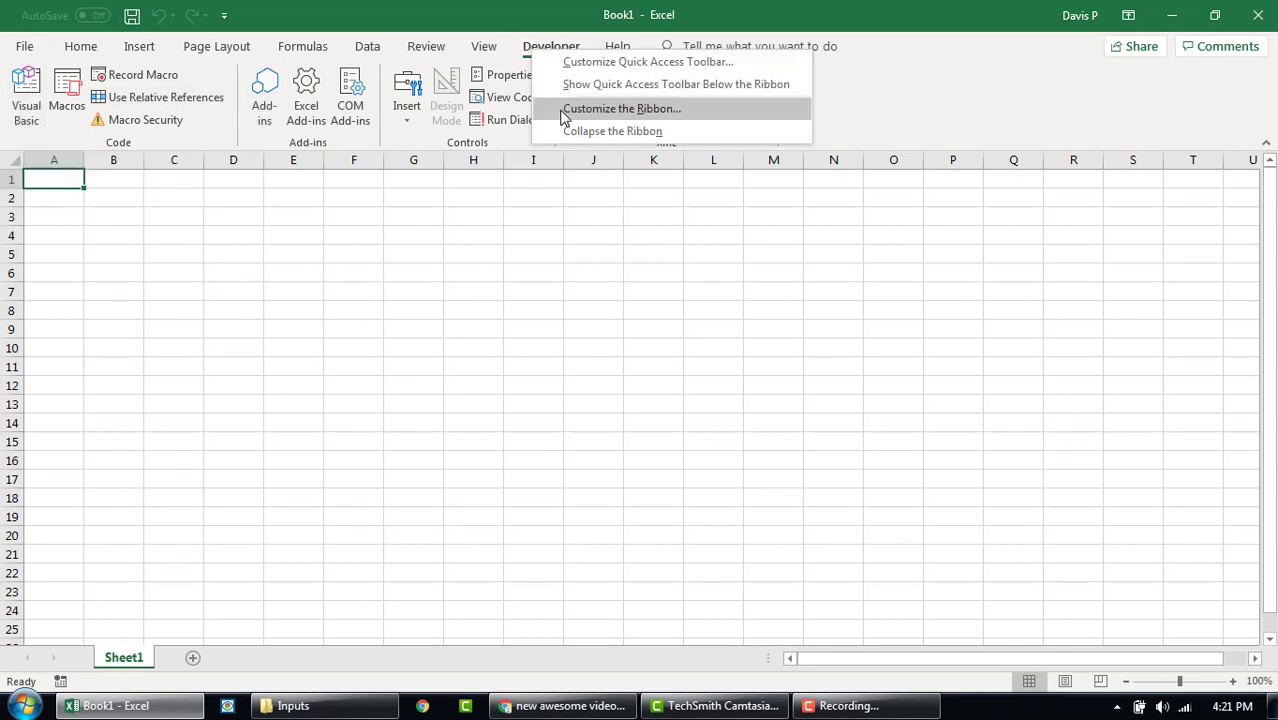
click(620, 108)
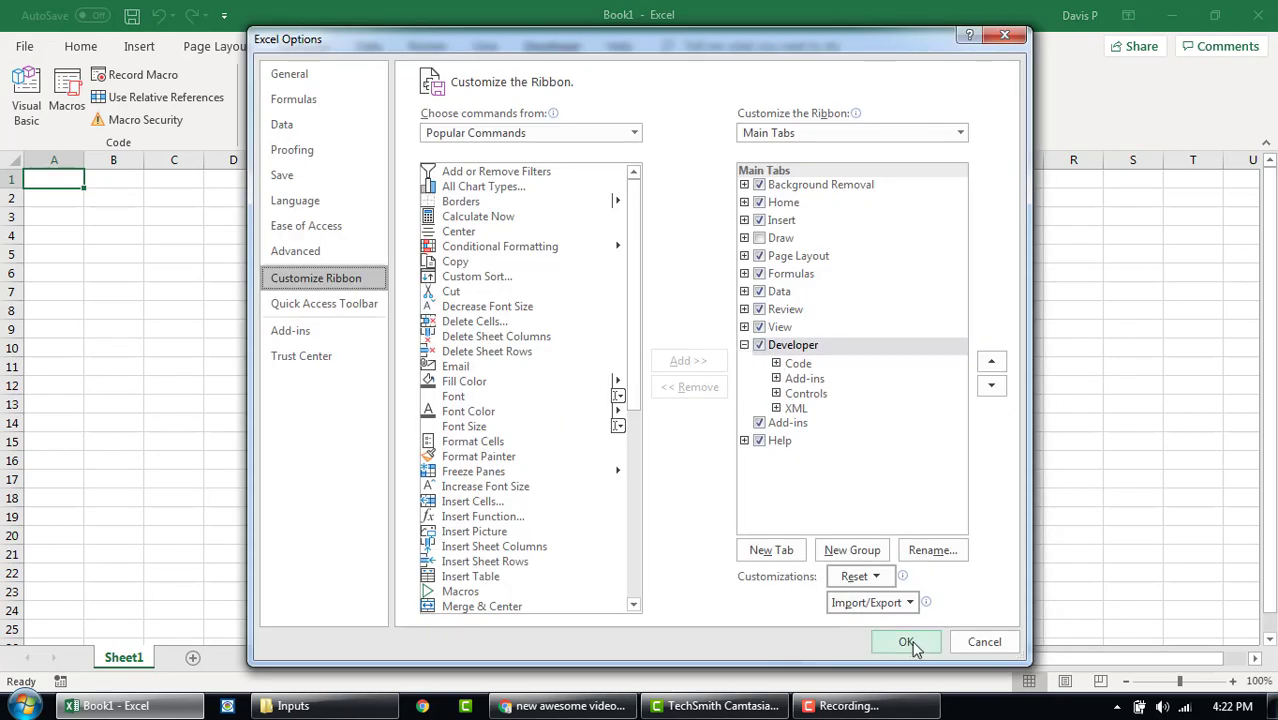
click(906, 641)
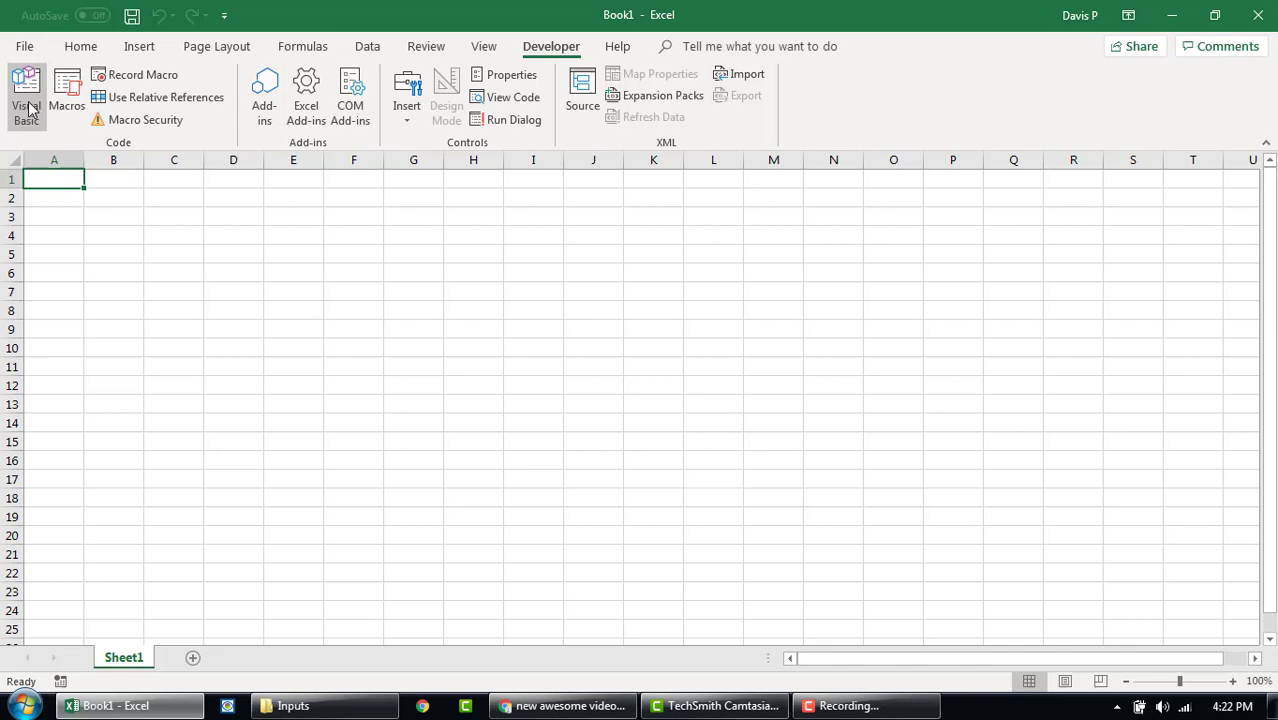
Step: Open the Visual Basic editor and insert Module1 into Book1 for the macro code
click(26, 95)
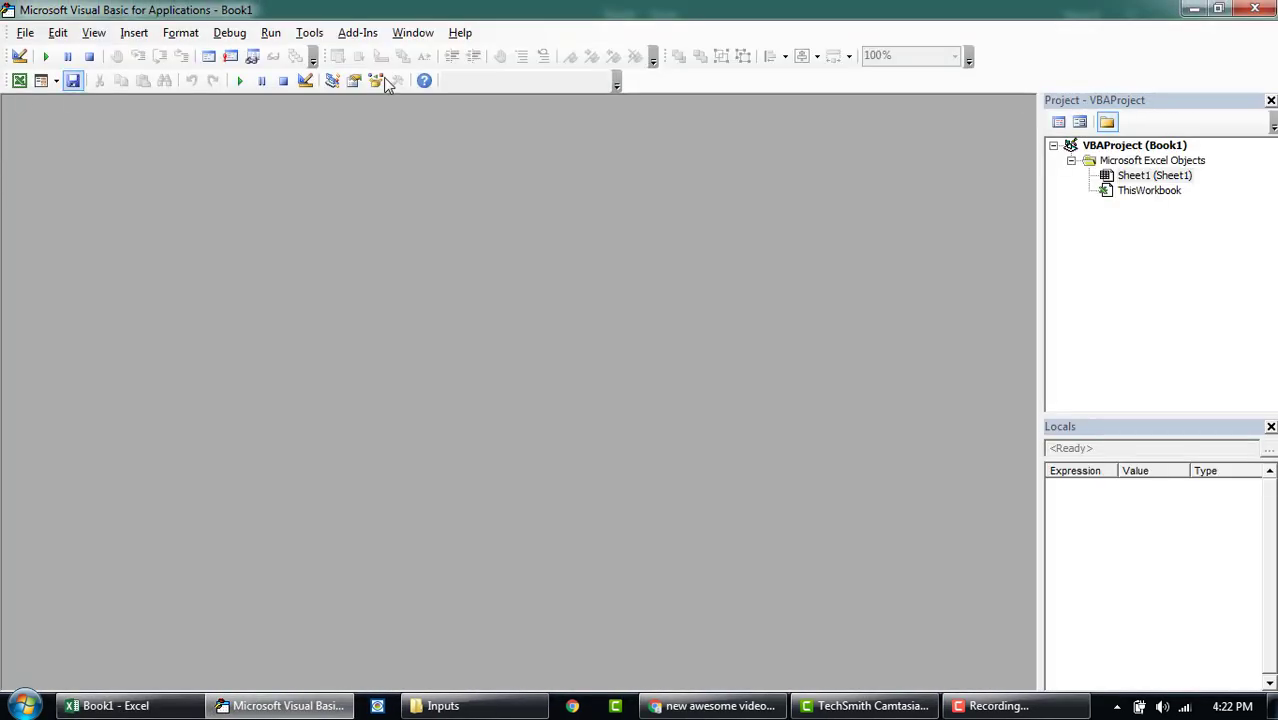
click(134, 32)
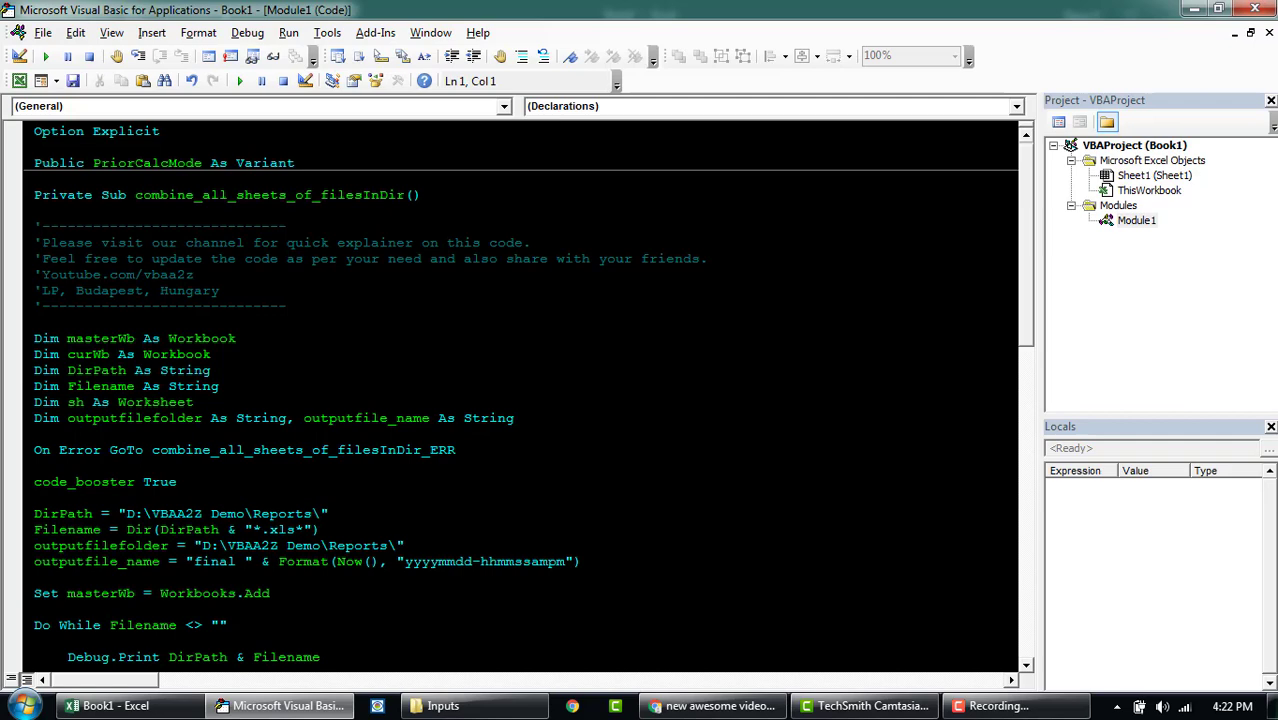
scroll(down, 3)
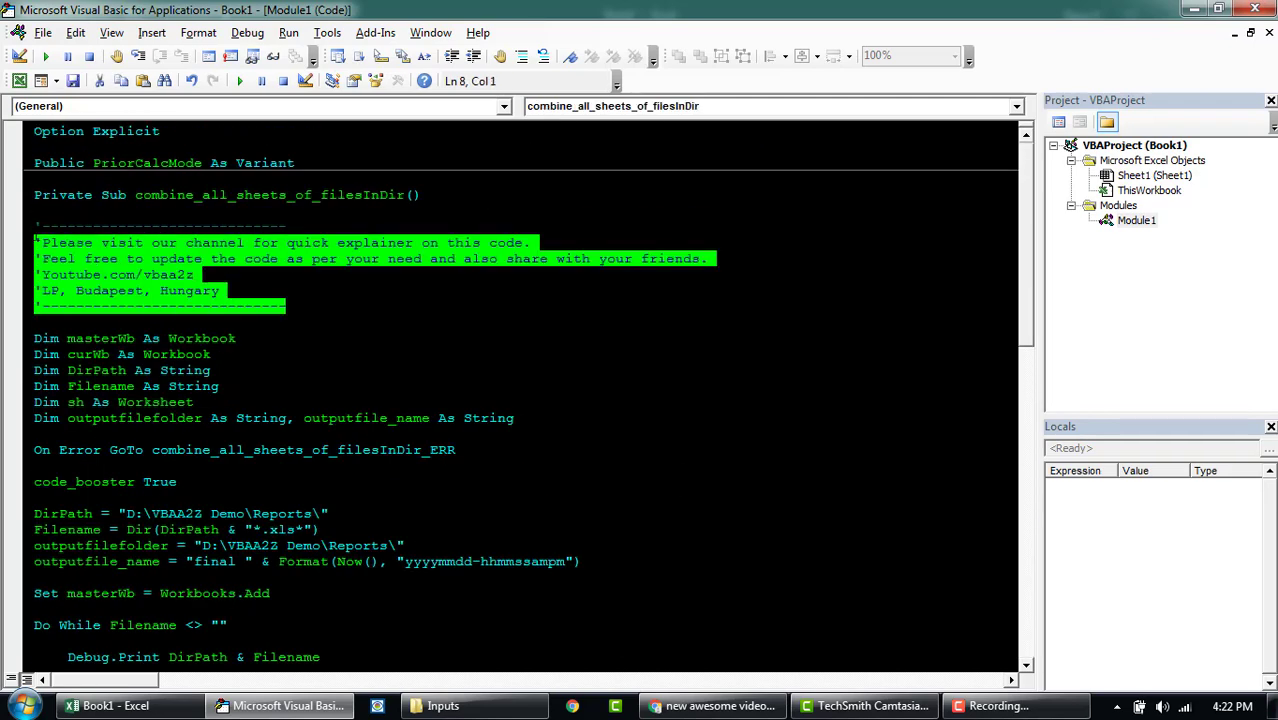
scroll(down, 3)
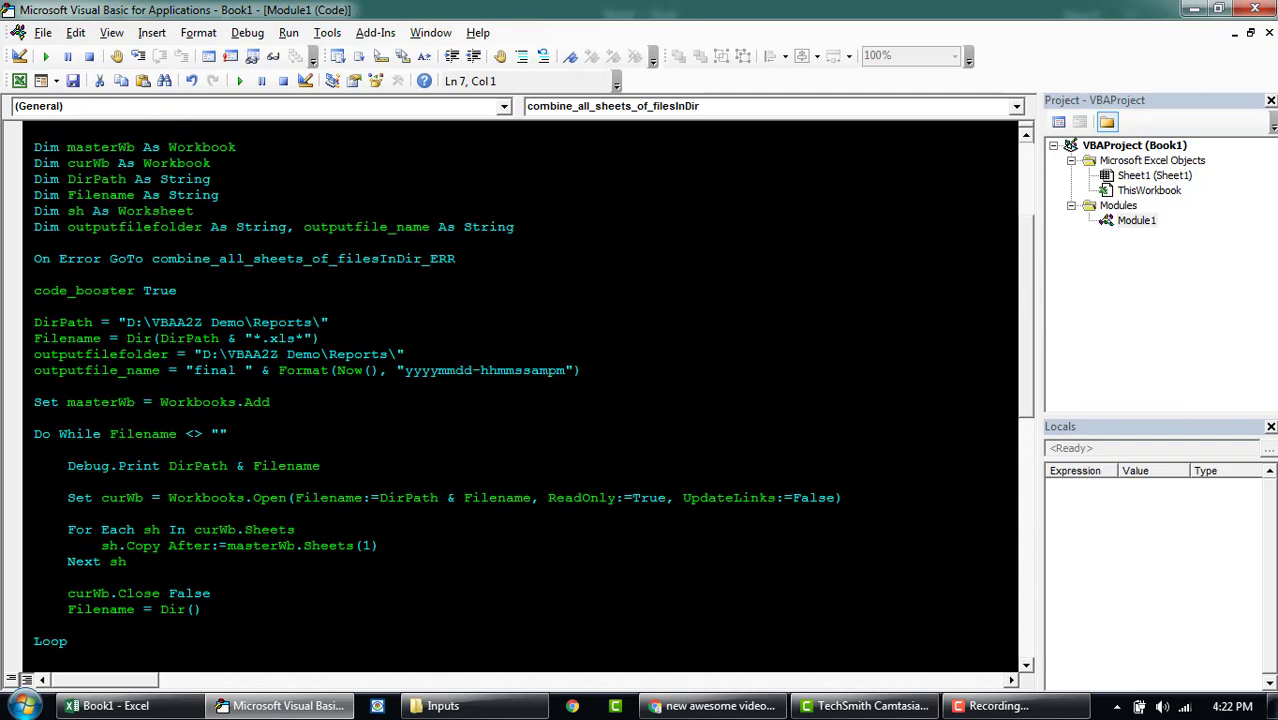
drag(34, 147, 520, 227)
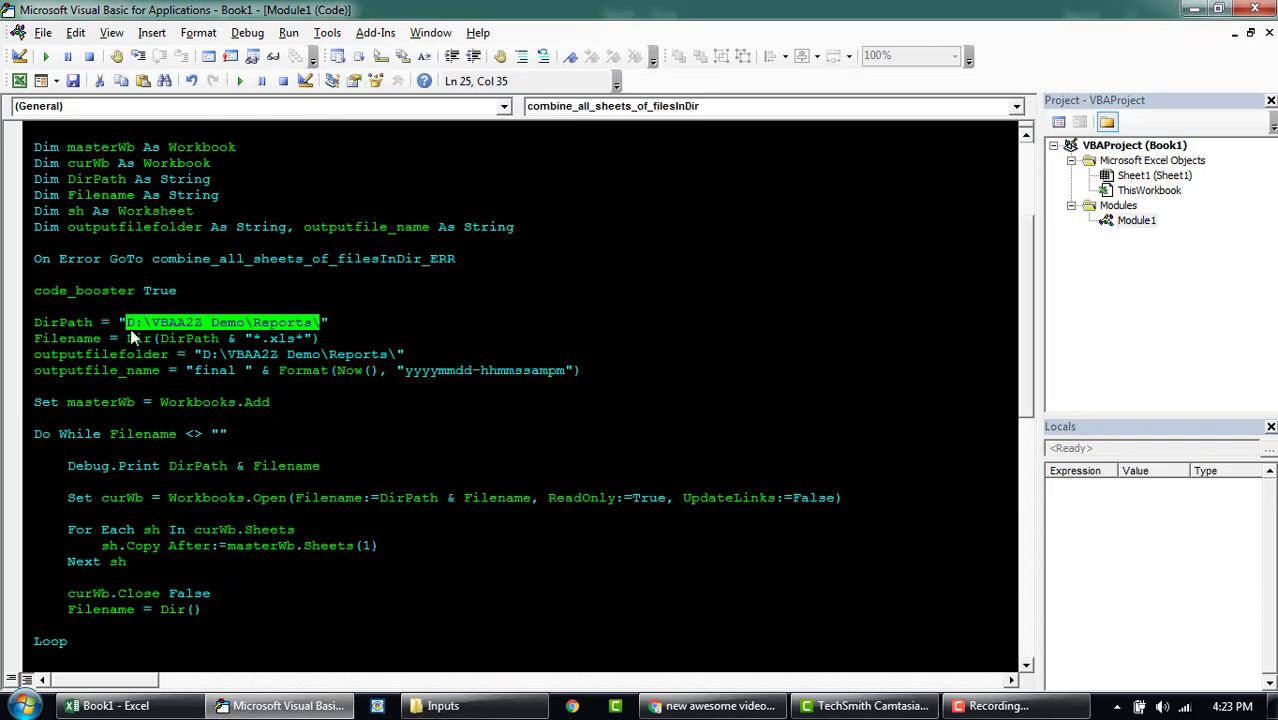
key(Delete)
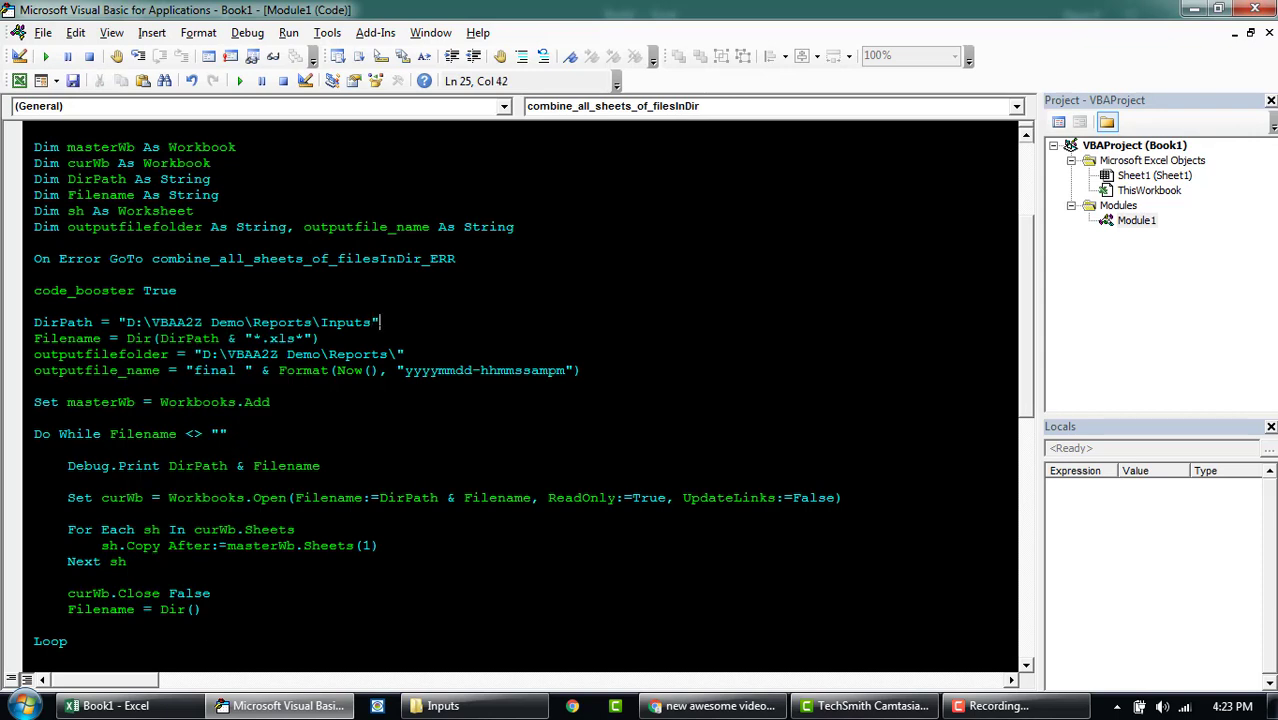
text(\)
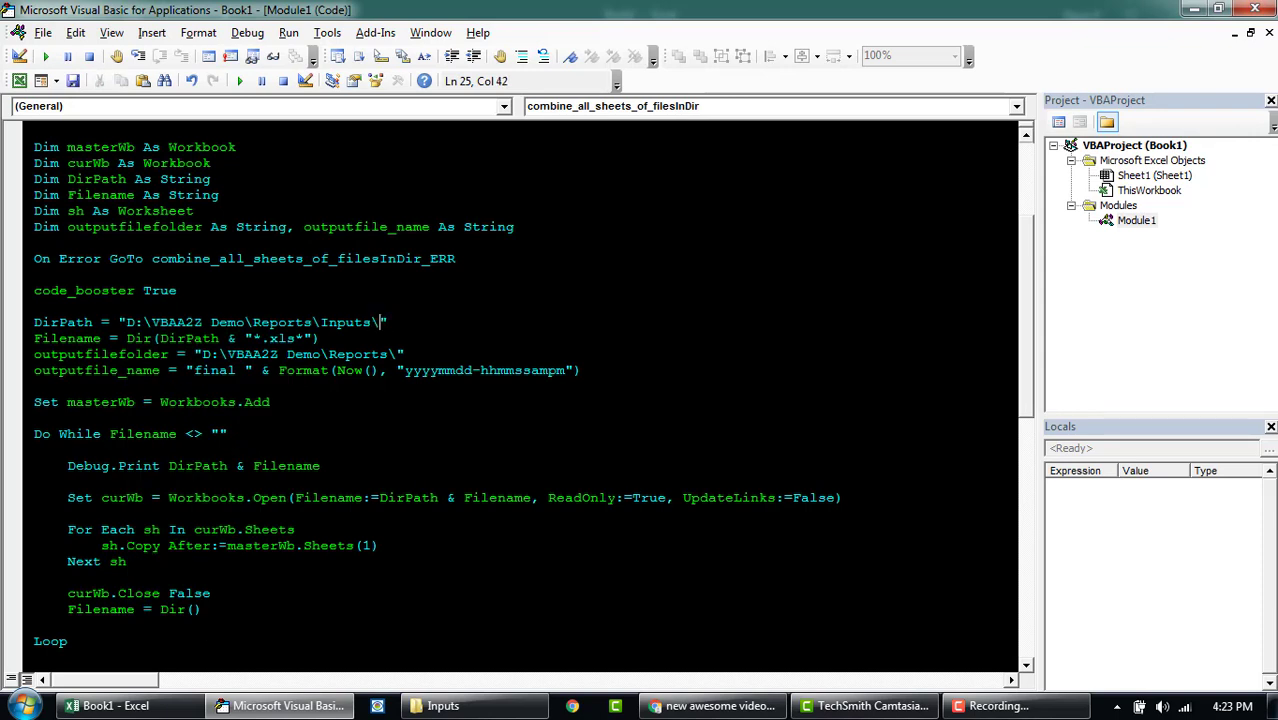
mouse_move(442, 705)
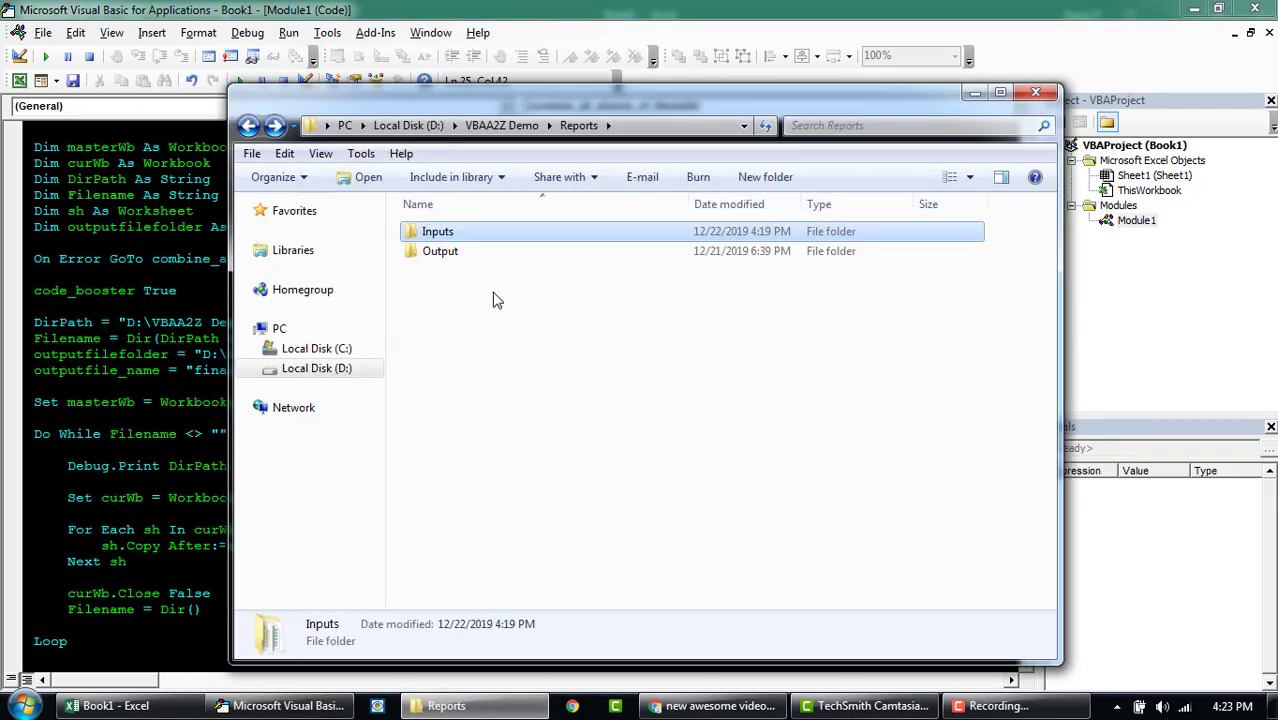
double_click(440, 251)
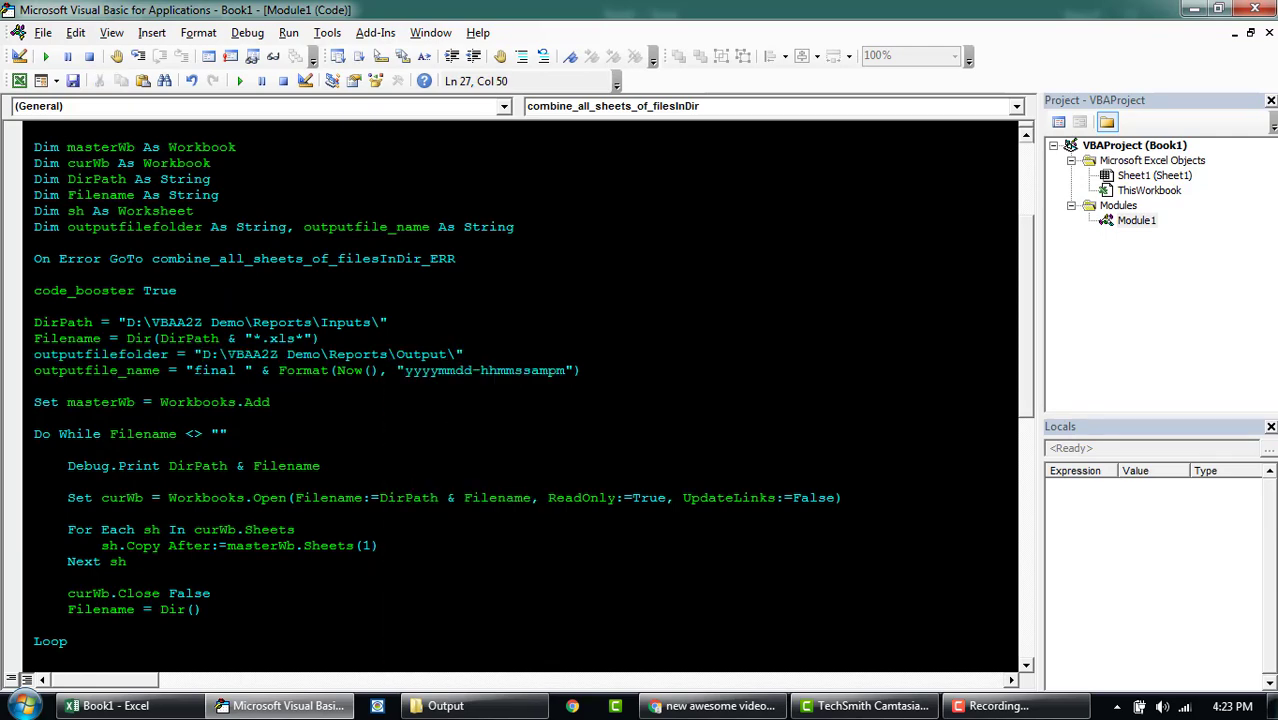
double_click(96, 370)
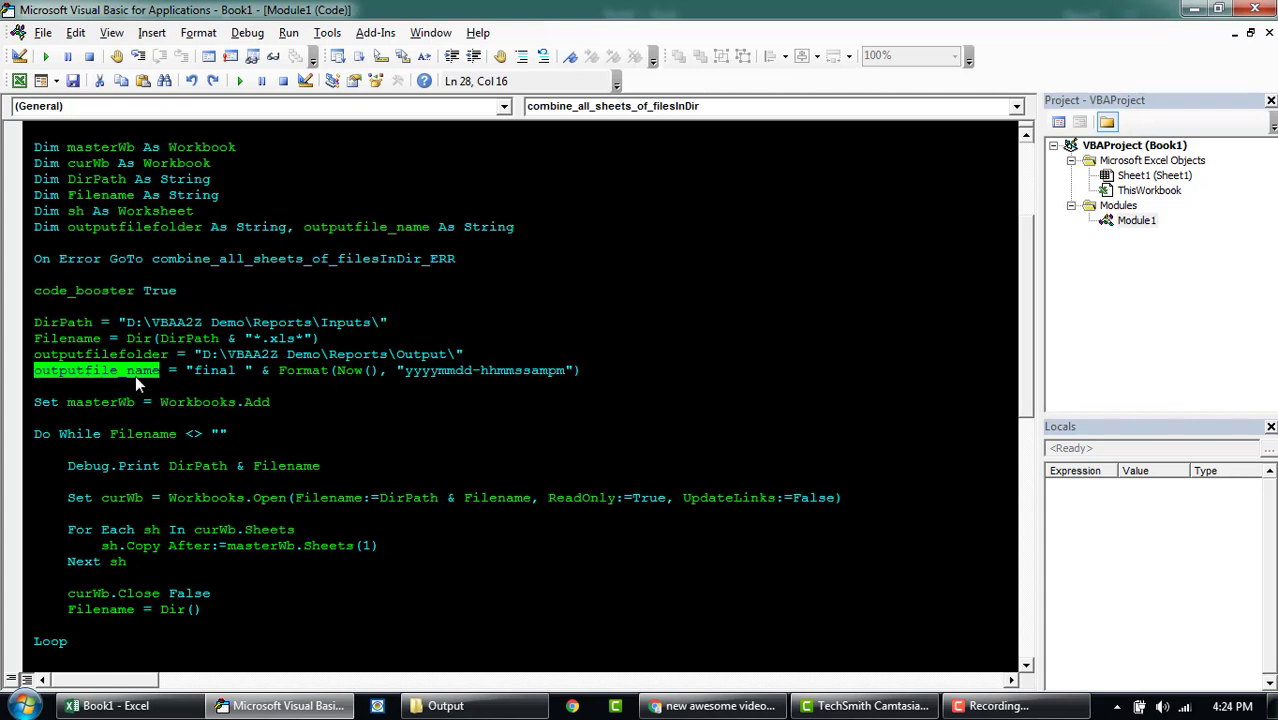
text(Master File -)
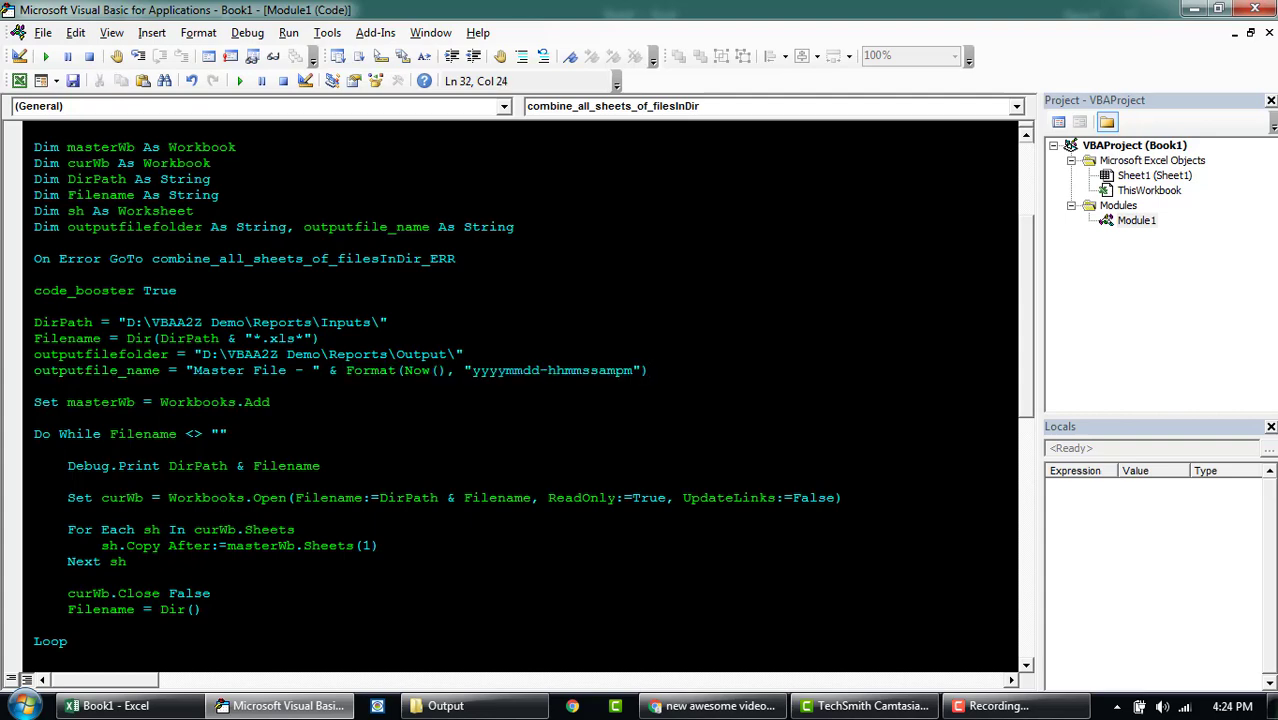
Step: Scroll to the macro's closing SaveAs and error handler and place the cursor in the code
scroll(down, 3)
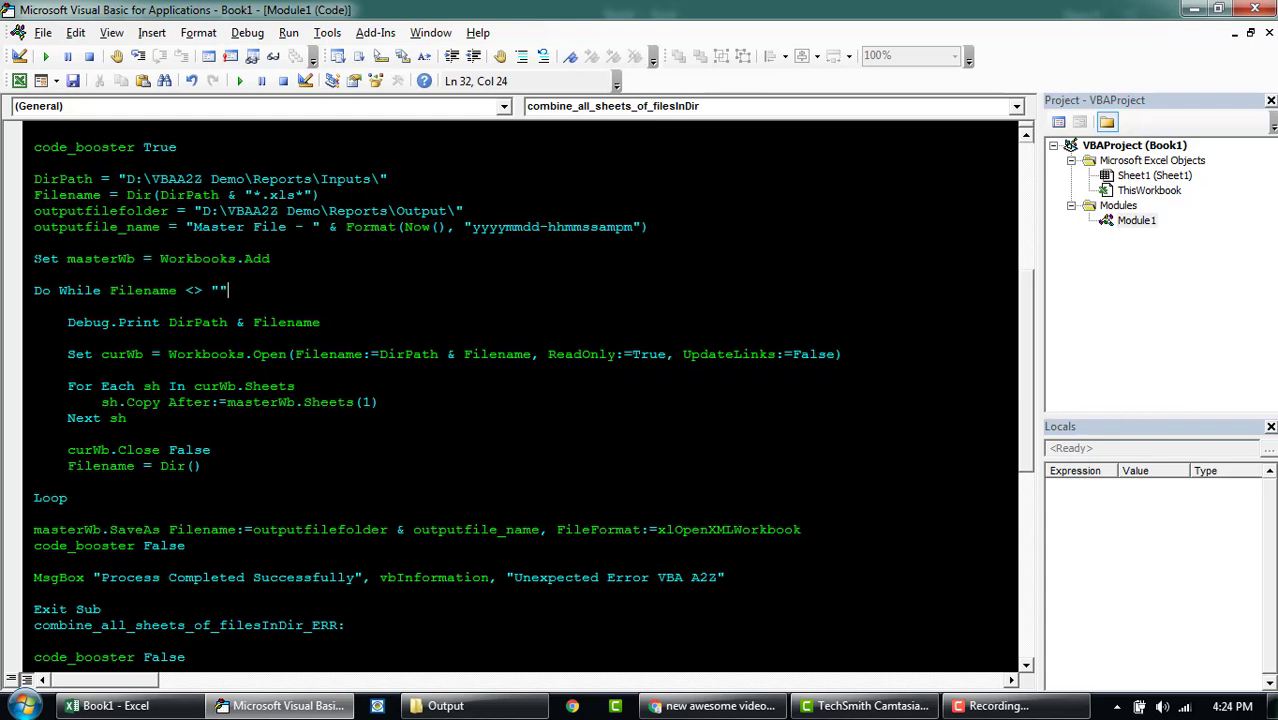
click(160, 258)
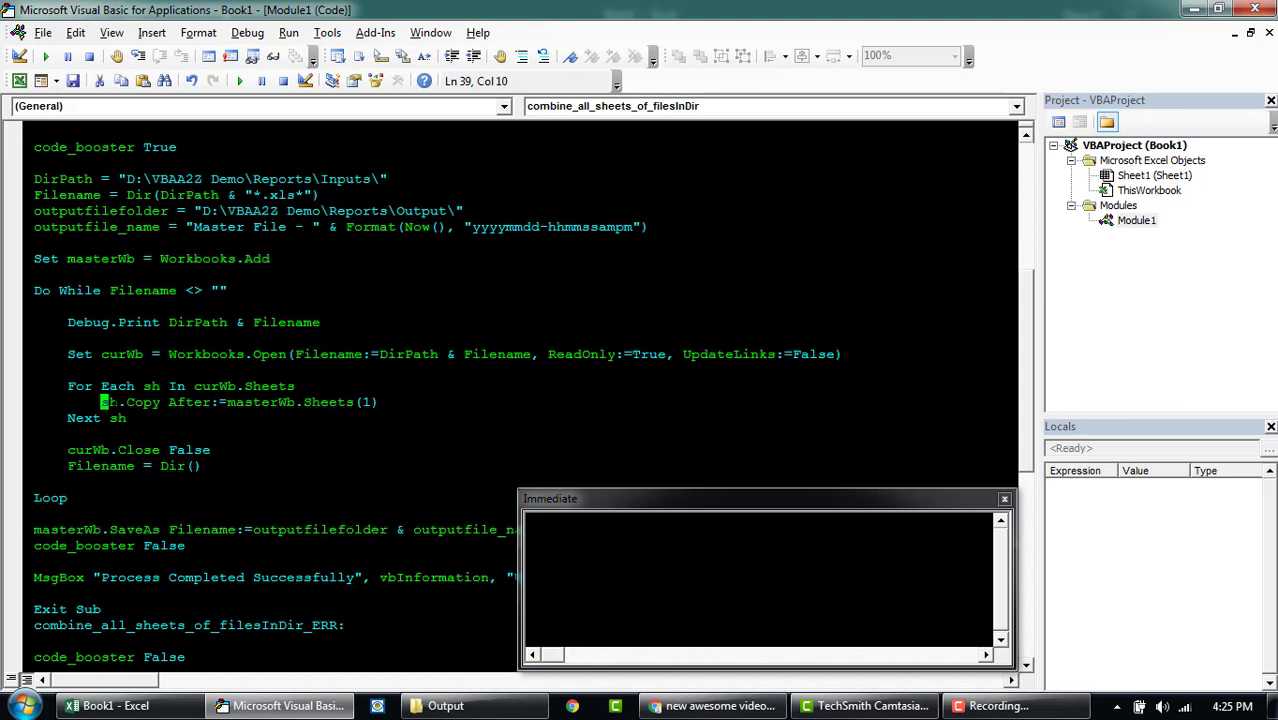
double_click(258, 401)
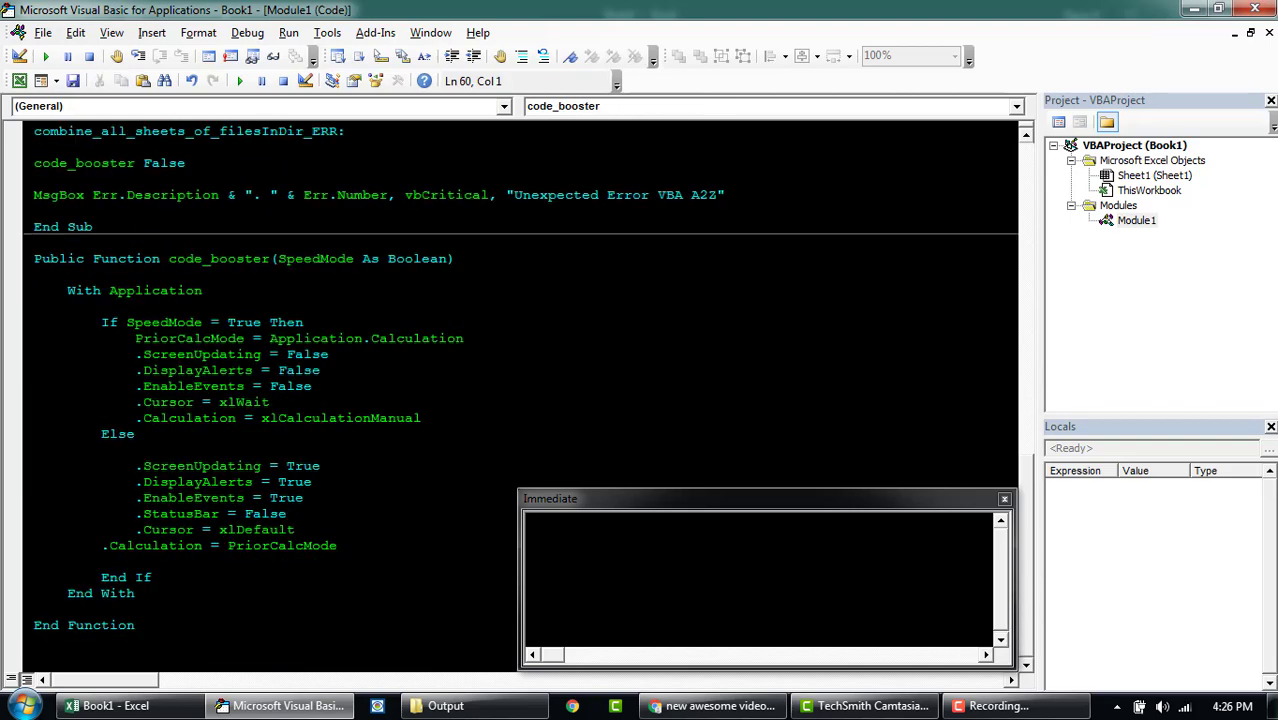
drag(34, 258, 142, 625)
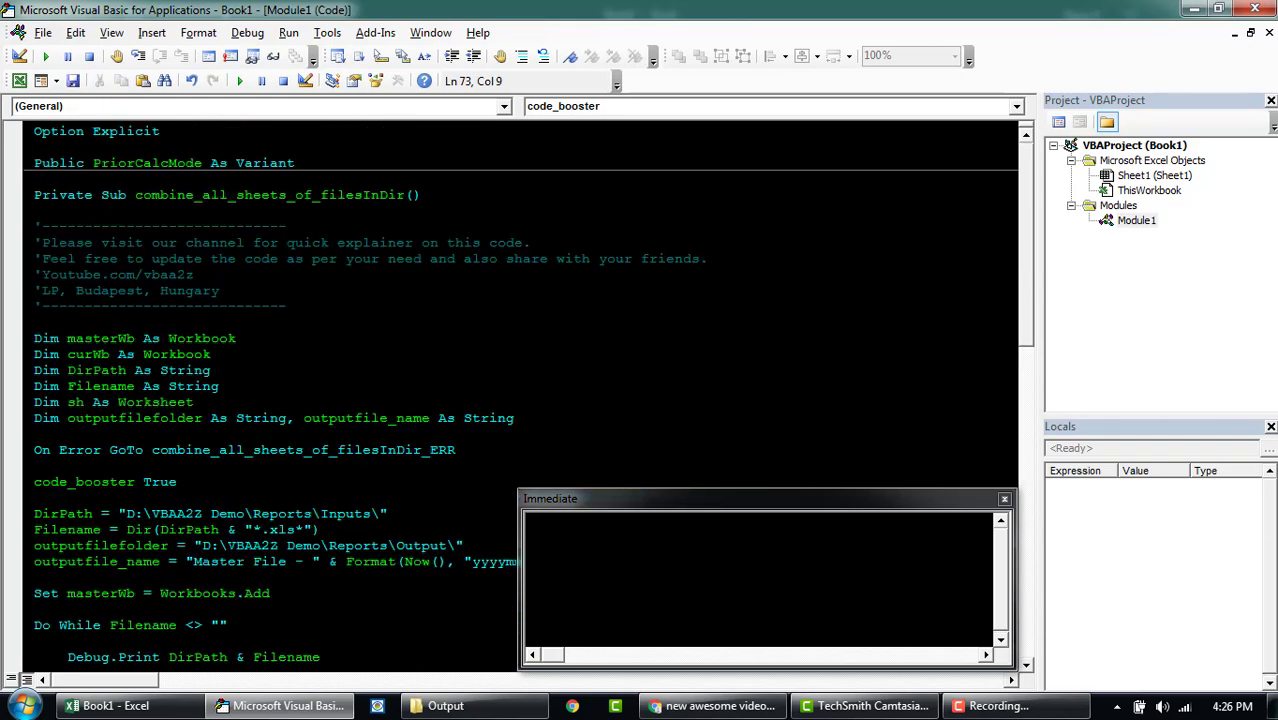
scroll(down, 3)
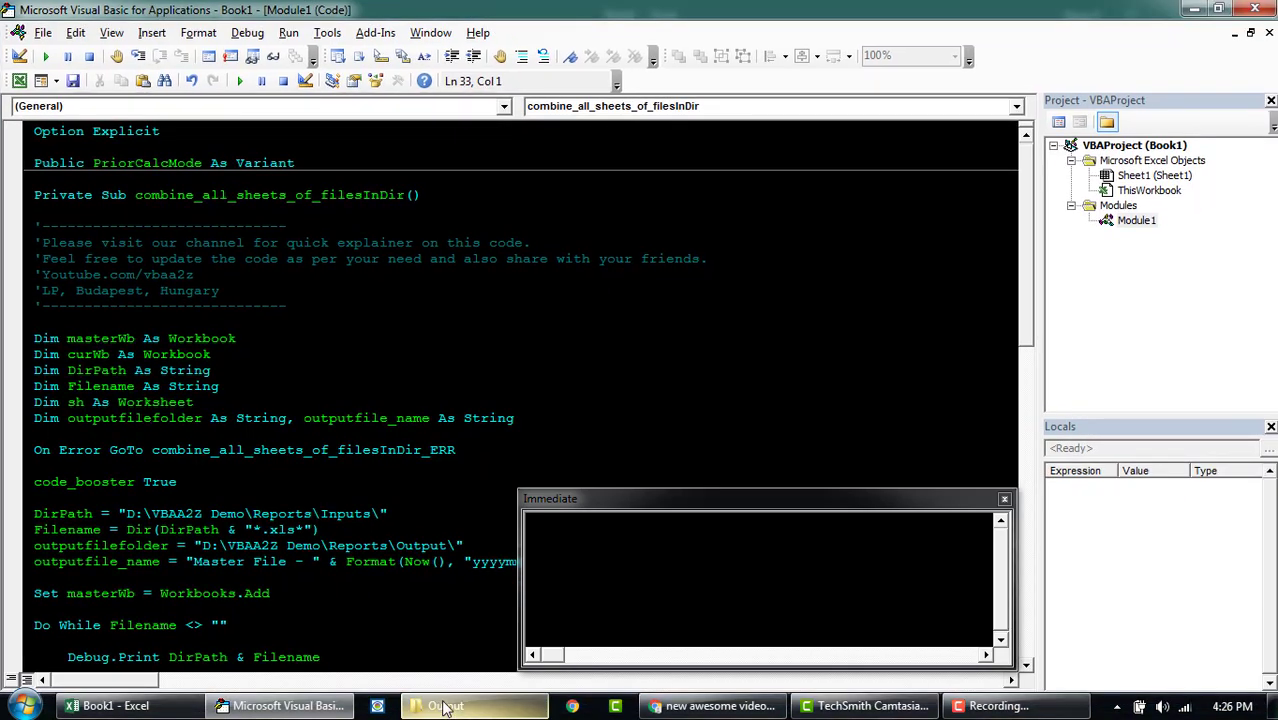
Step: Open and close Budget APAC.xlsx, then recheck the workbooks in the Inputs folder
click(445, 706)
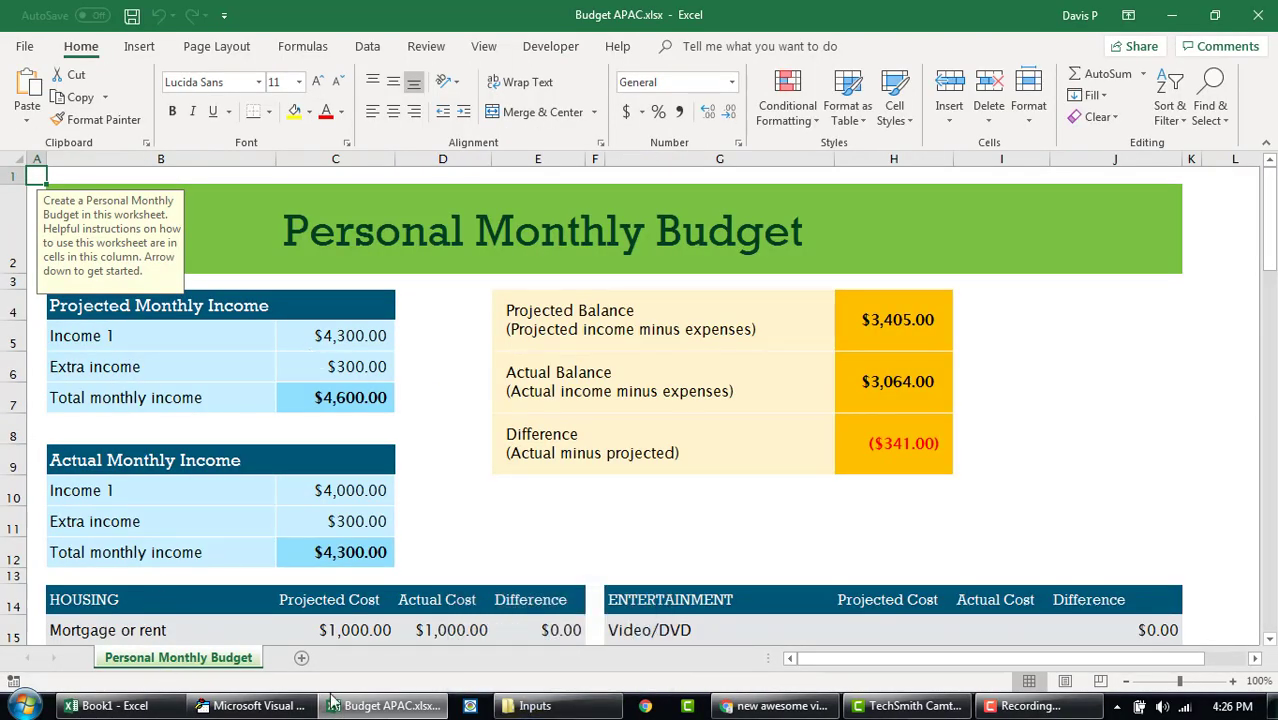
click(534, 705)
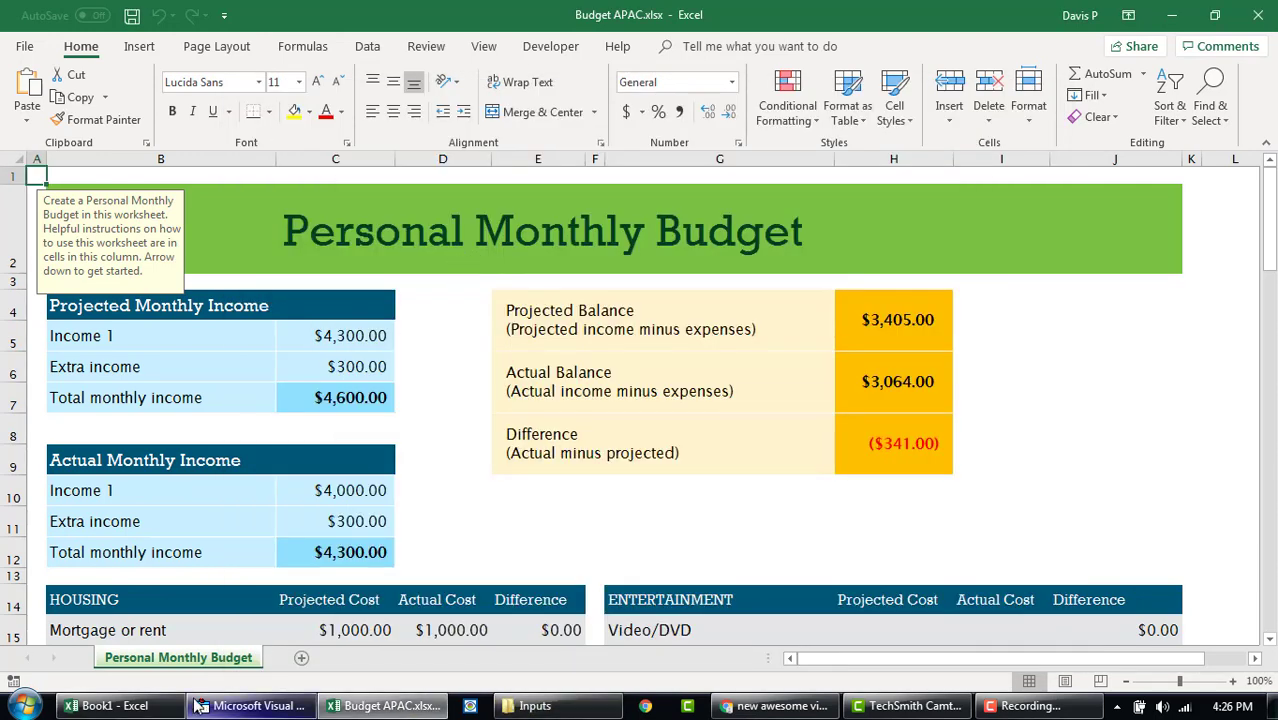
click(458, 705)
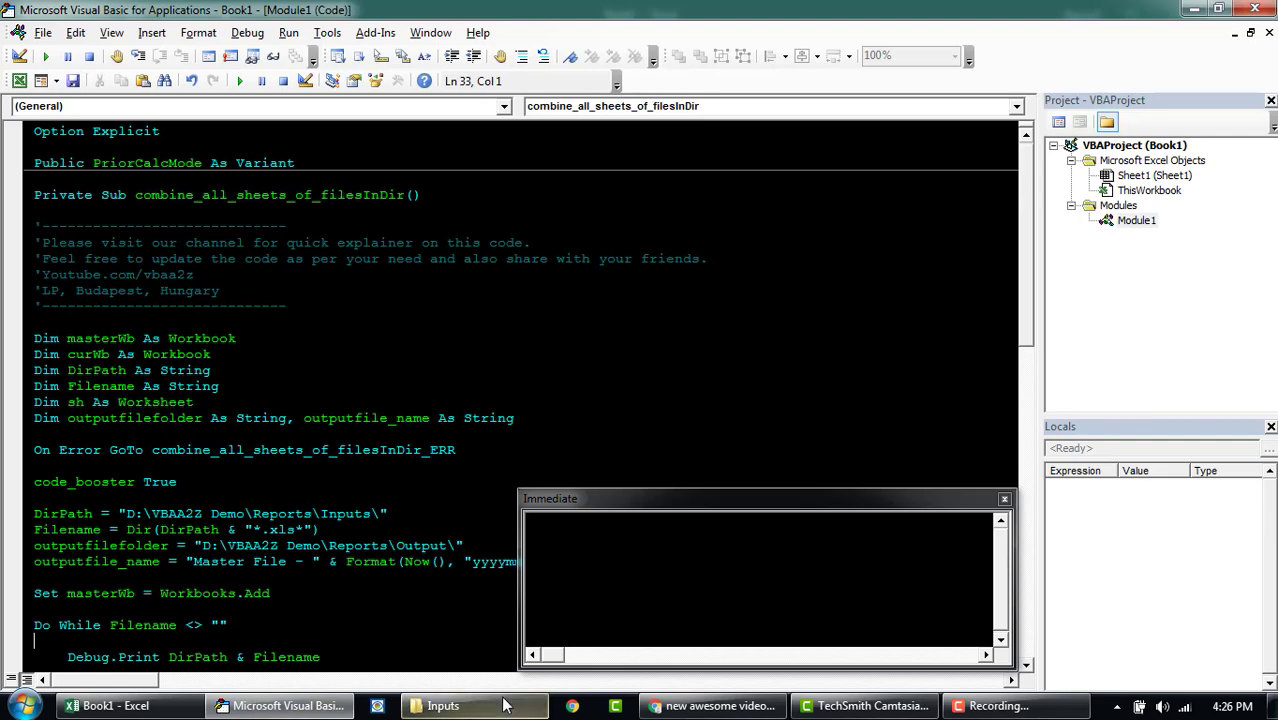
click(442, 705)
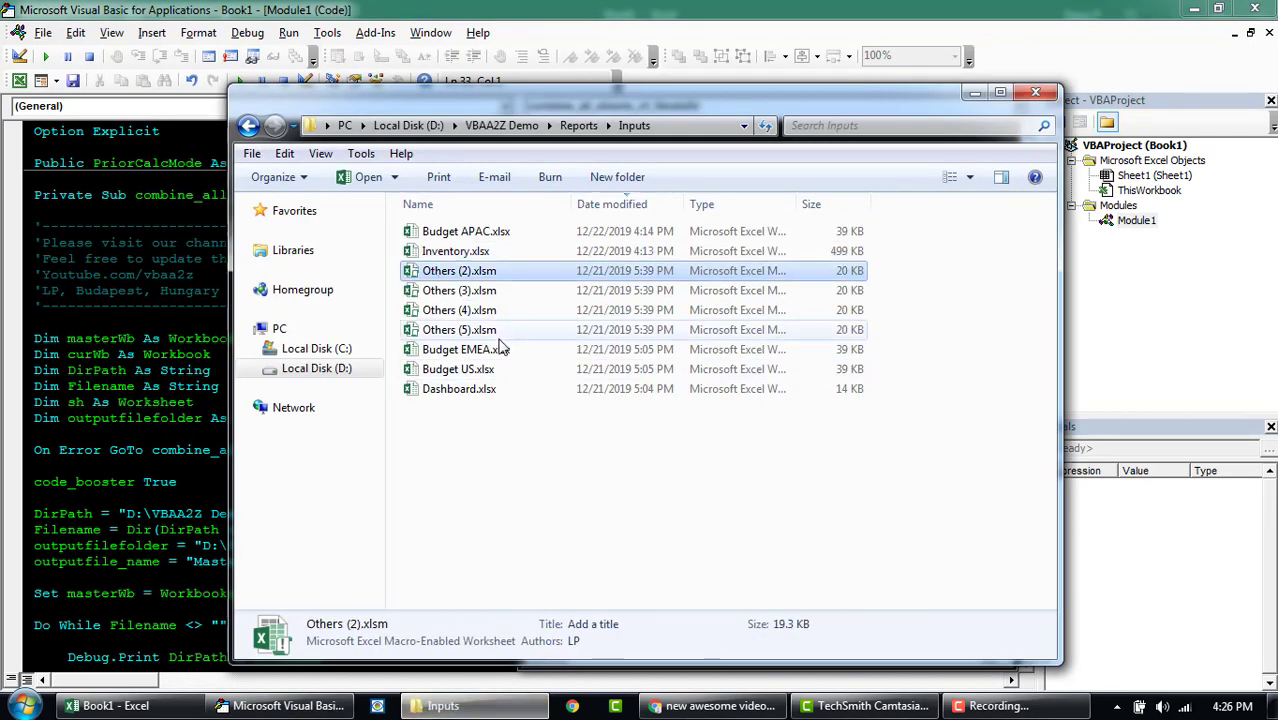
click(617, 177)
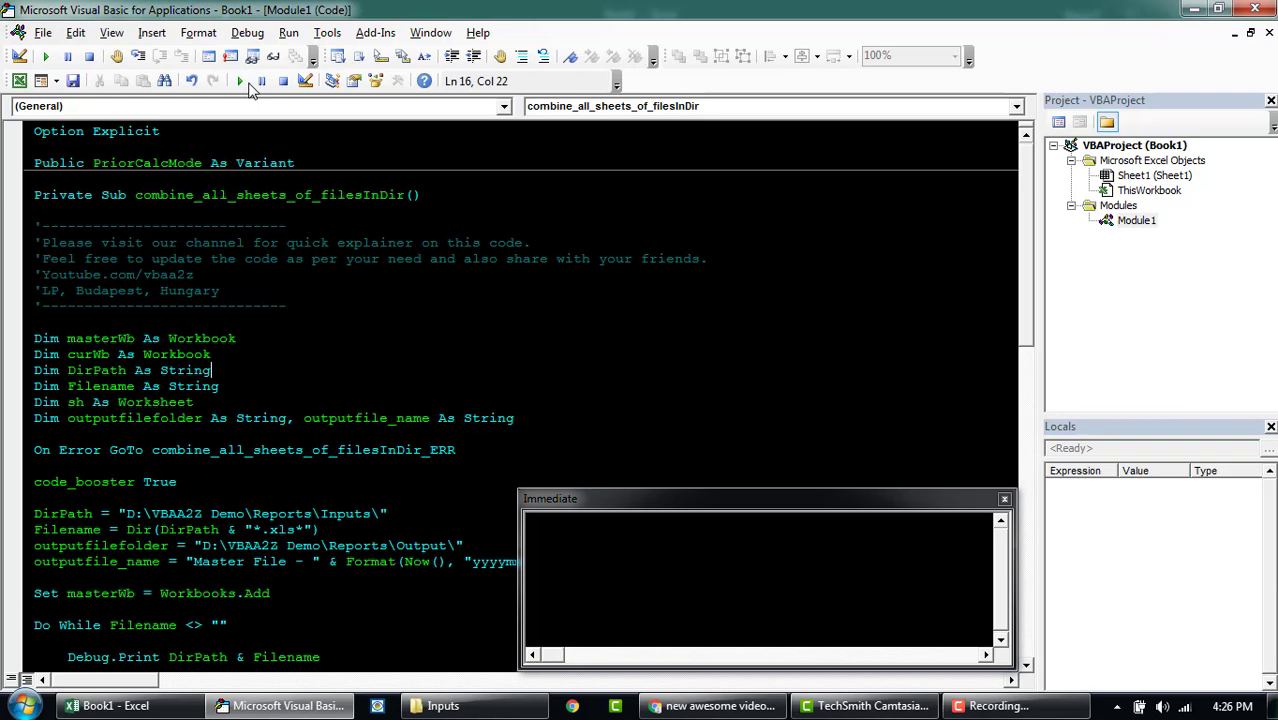
click(240, 81)
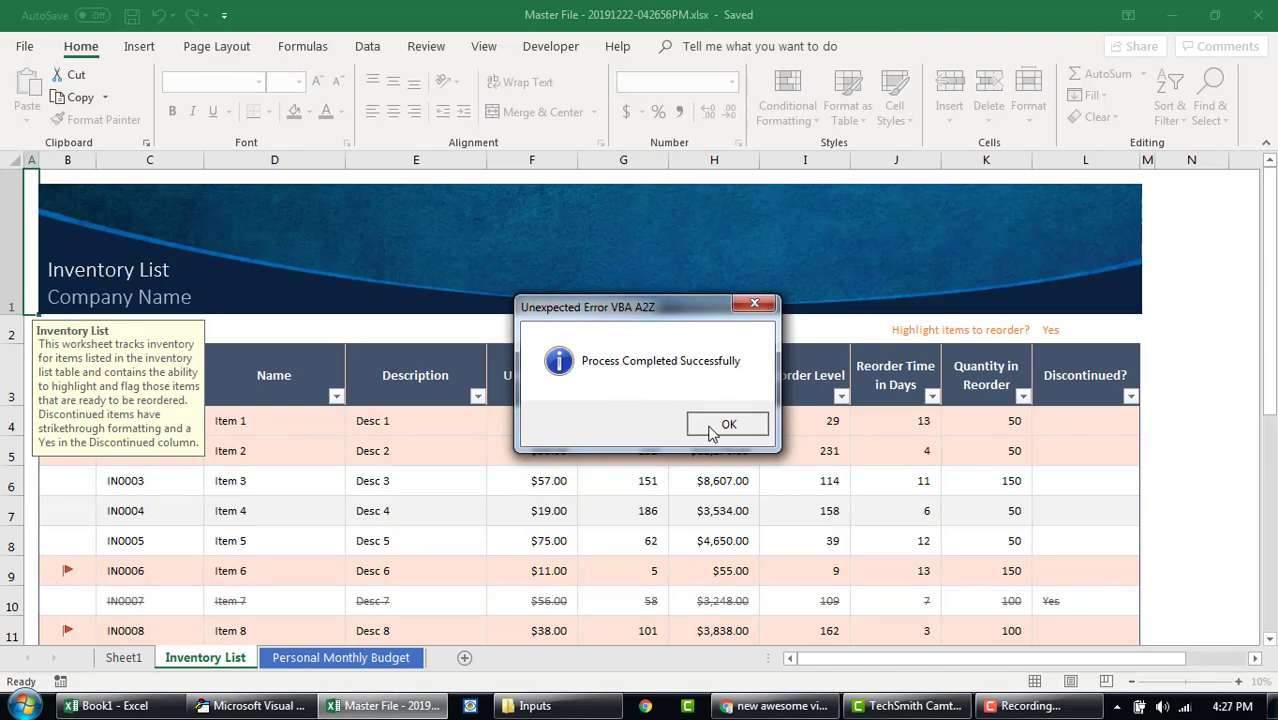
click(728, 423)
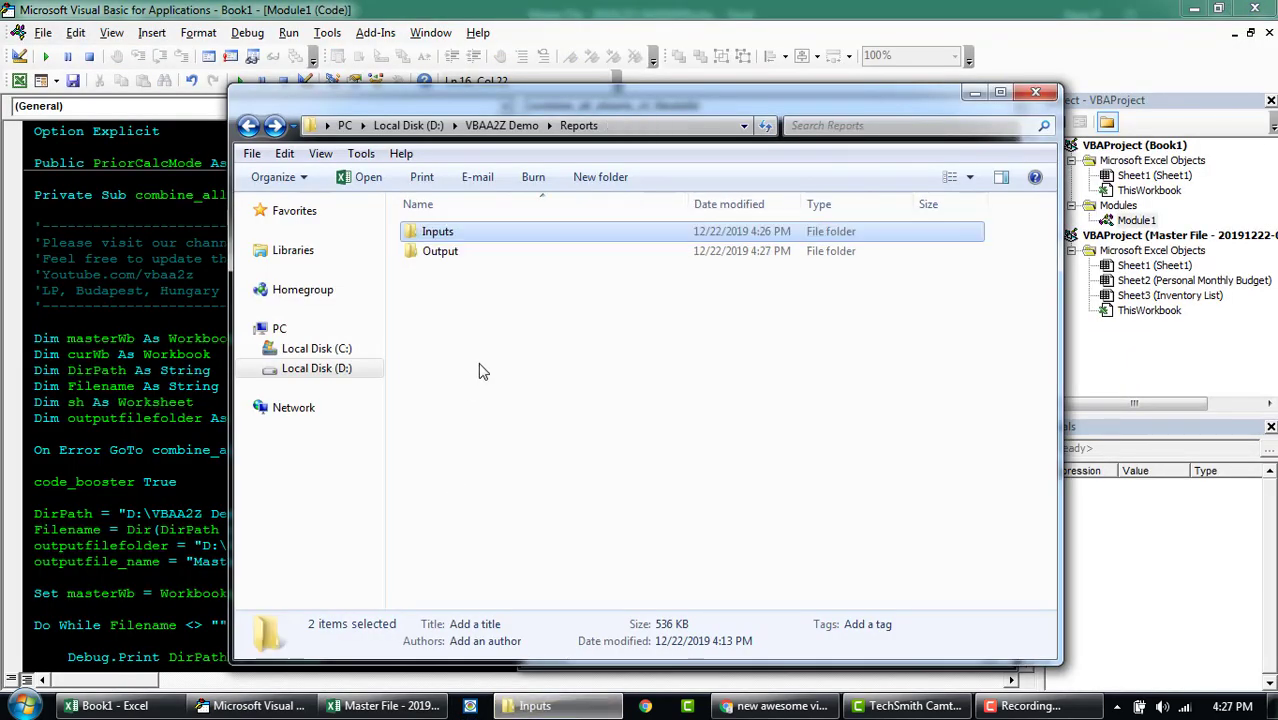
double_click(440, 250)
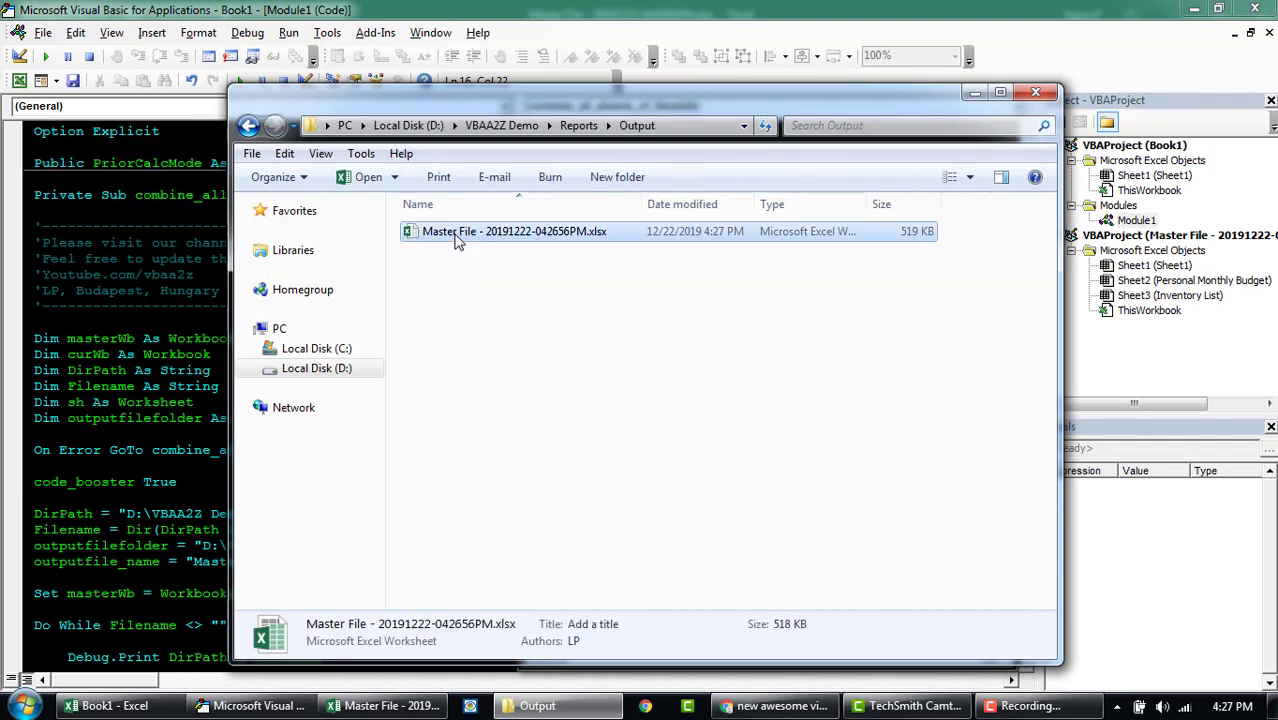
mouse_move(547, 243)
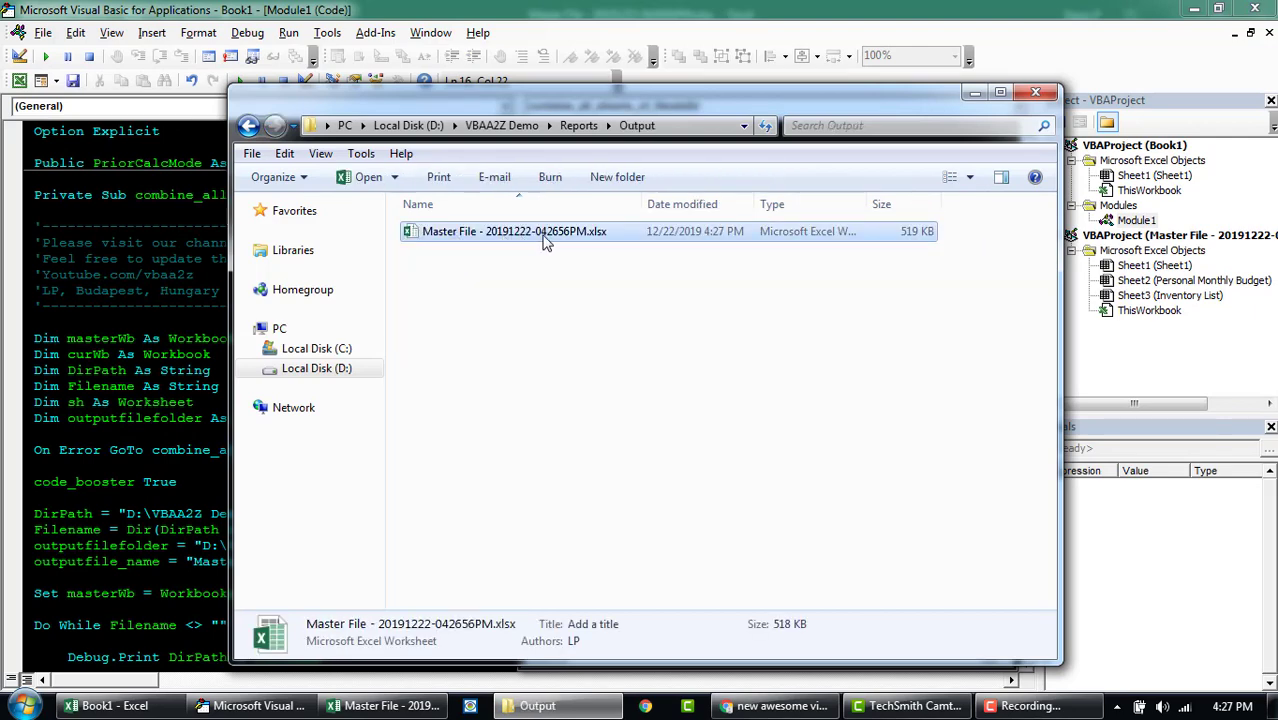
double_click(513, 231)
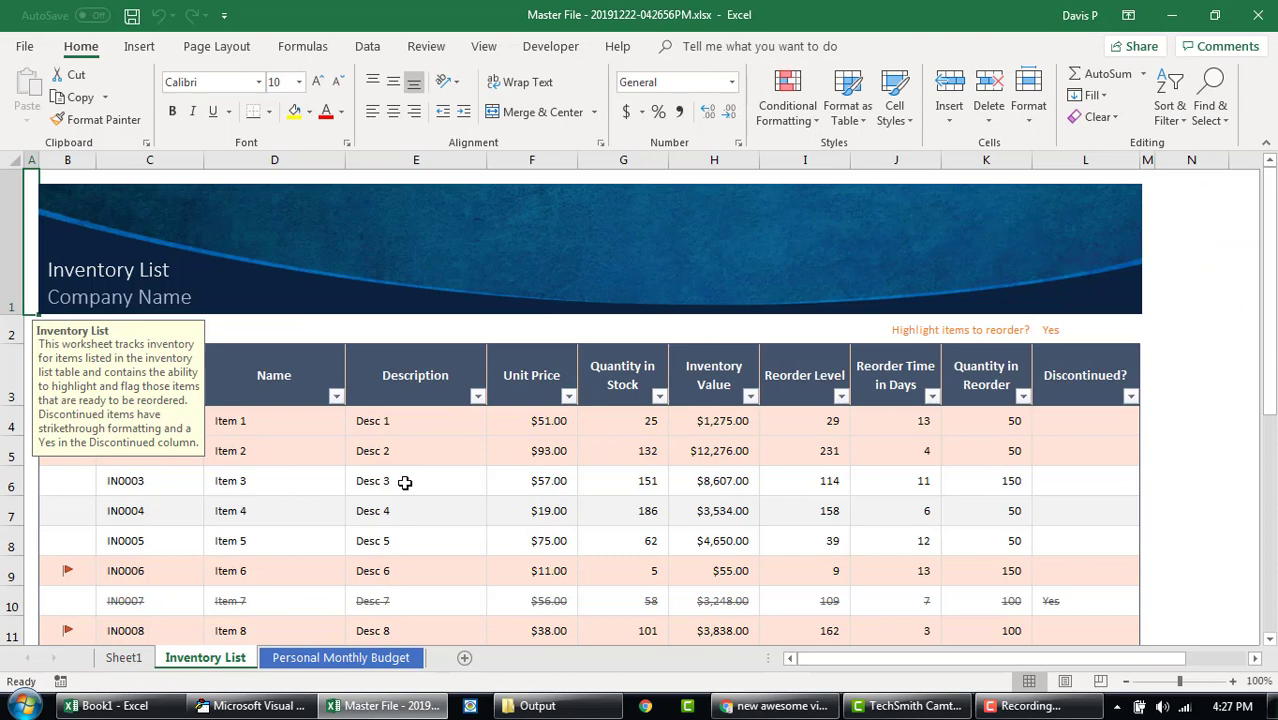
mouse_move(272, 287)
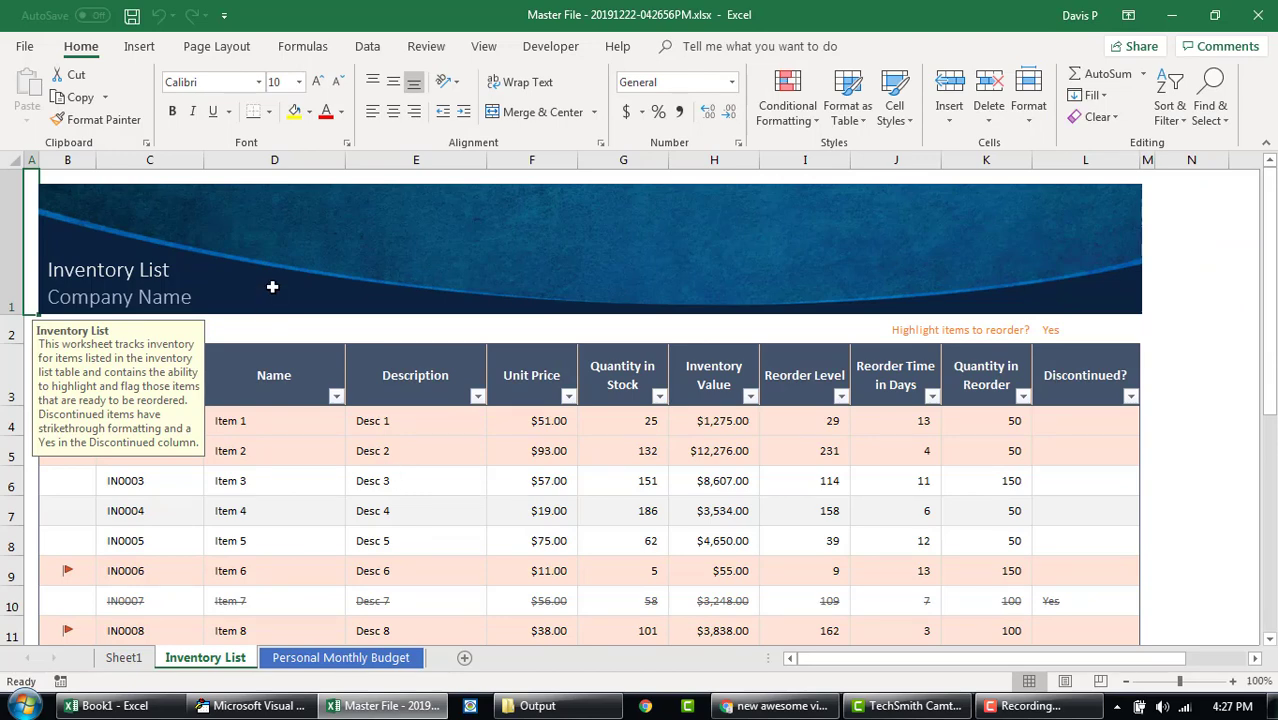
mouse_move(357, 466)
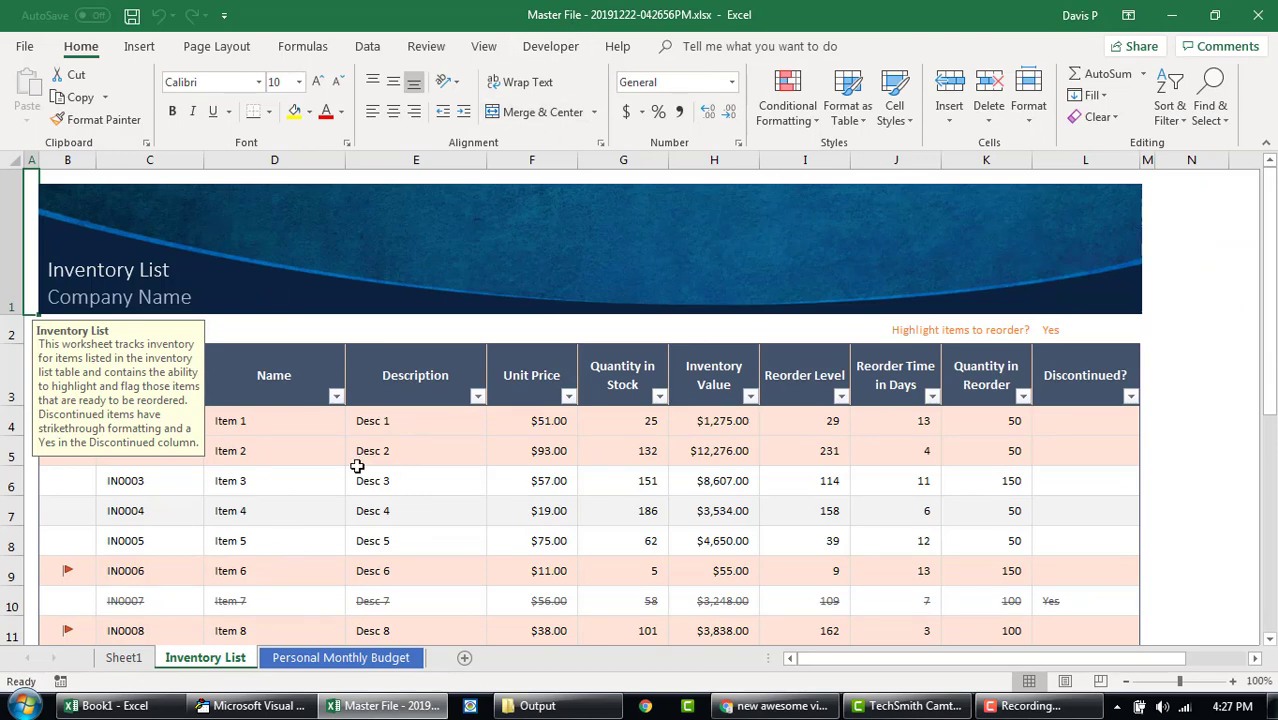
Step: Close and delete the first Master File workbook
click(124, 657)
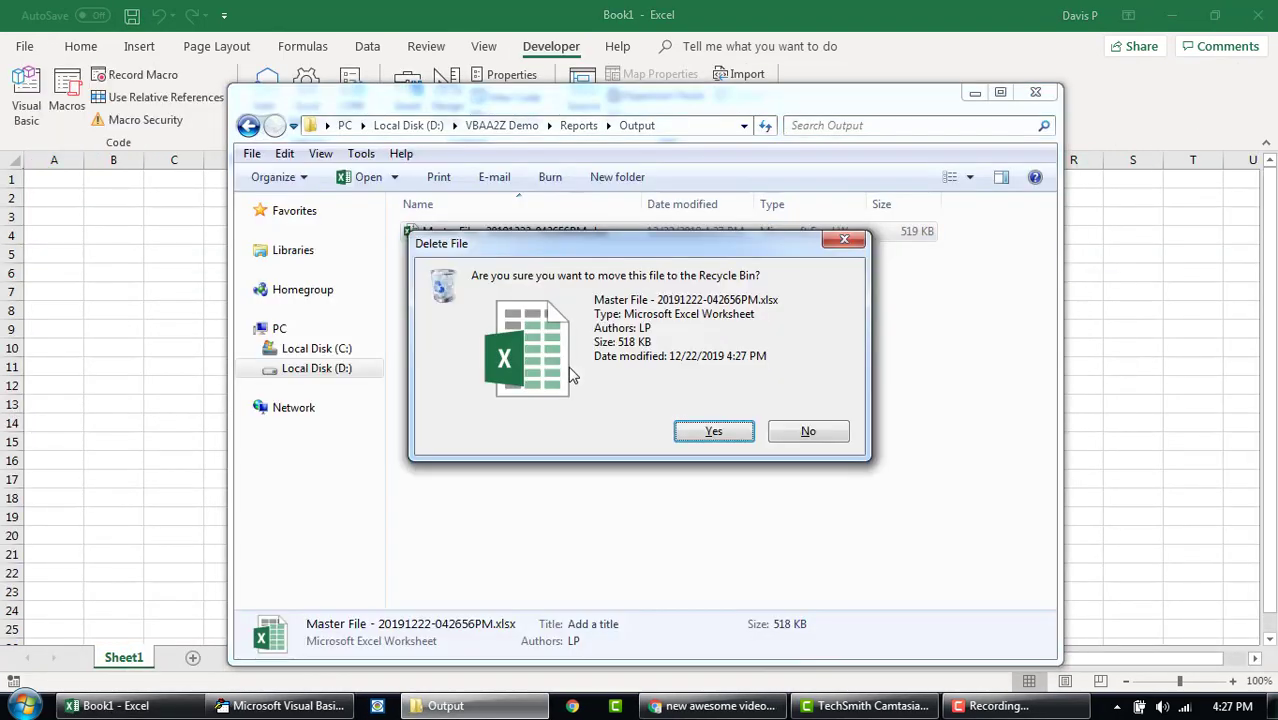
click(713, 431)
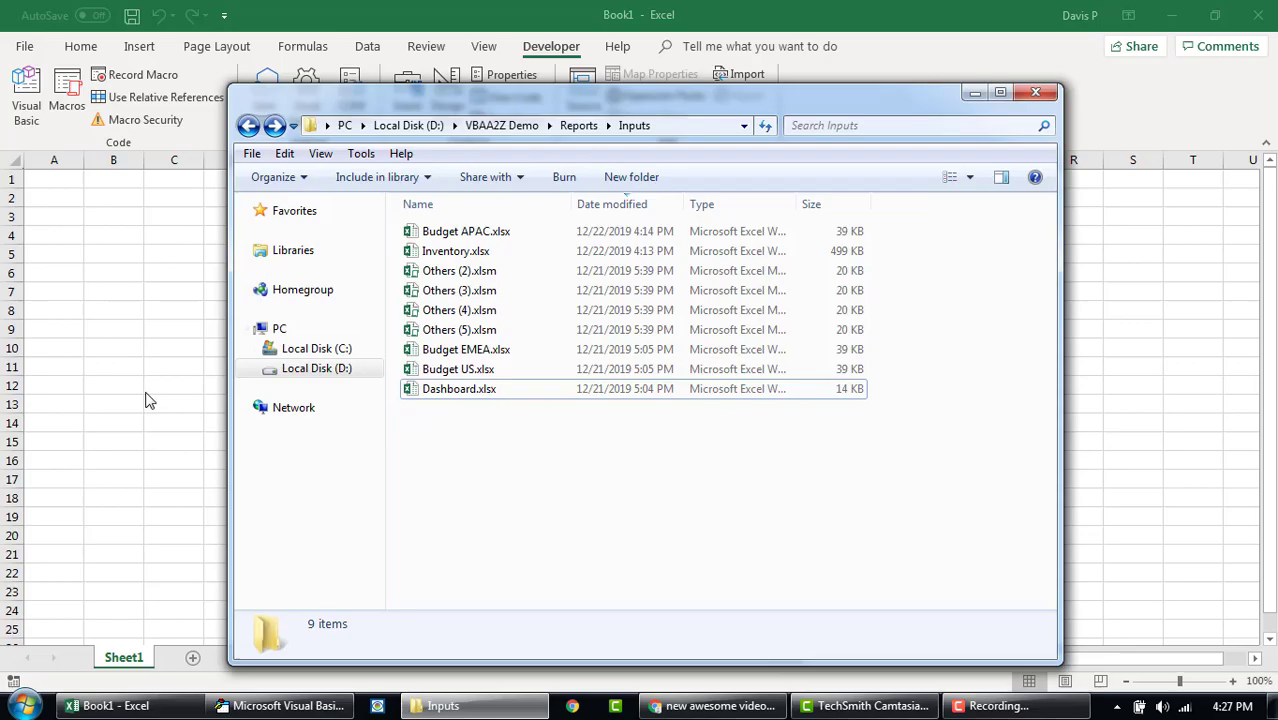
click(280, 705)
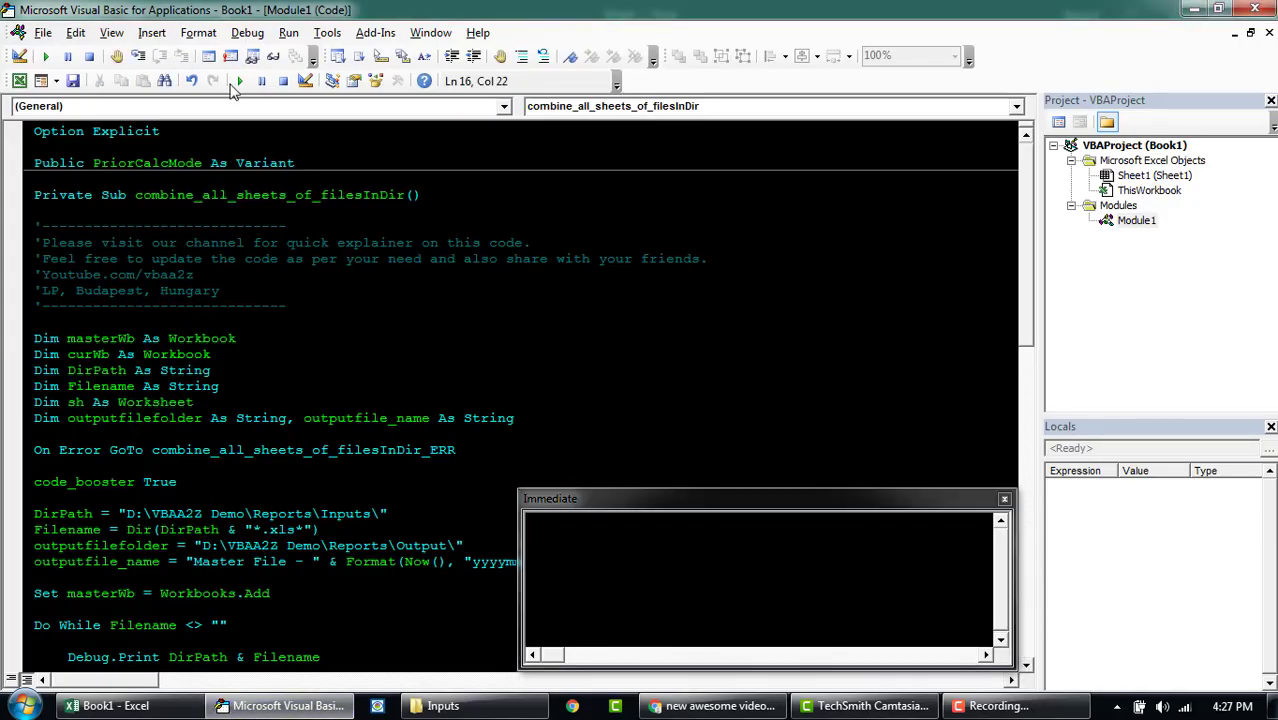
Step: Rerun the macro and browse the new file's Personal Monthly Budget and Inventory List sheets
click(44, 56)
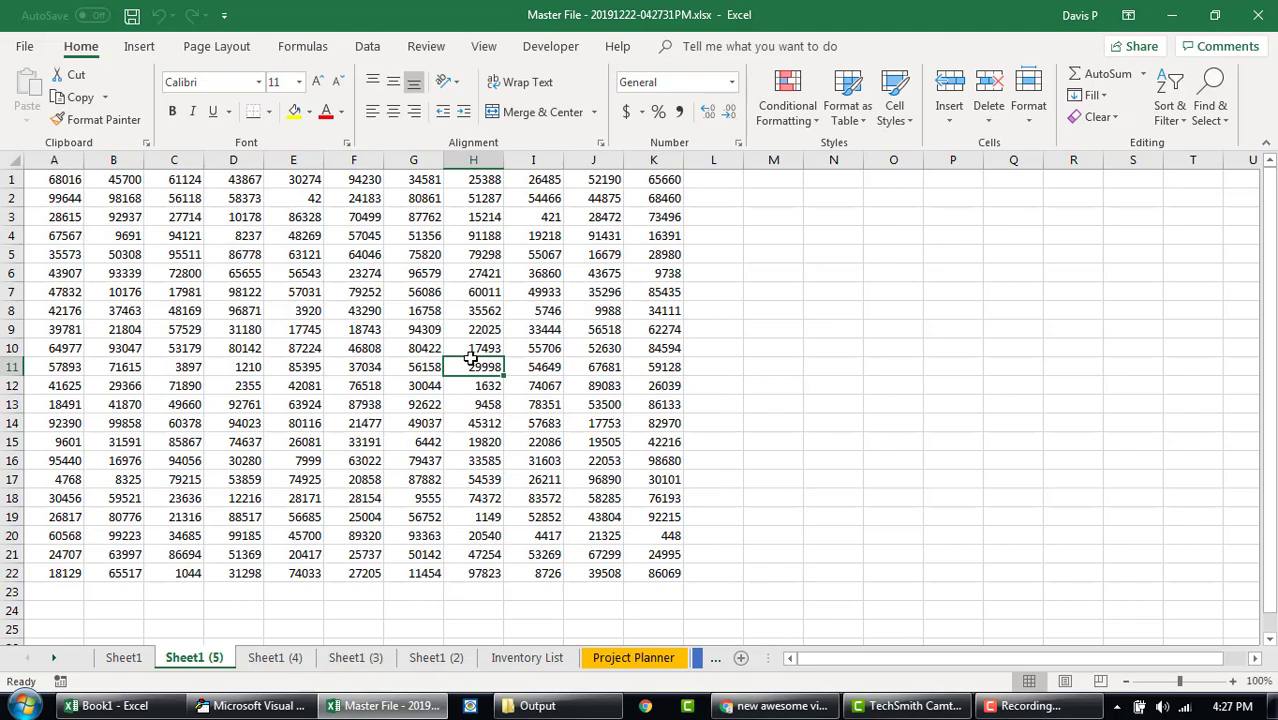
click(556, 657)
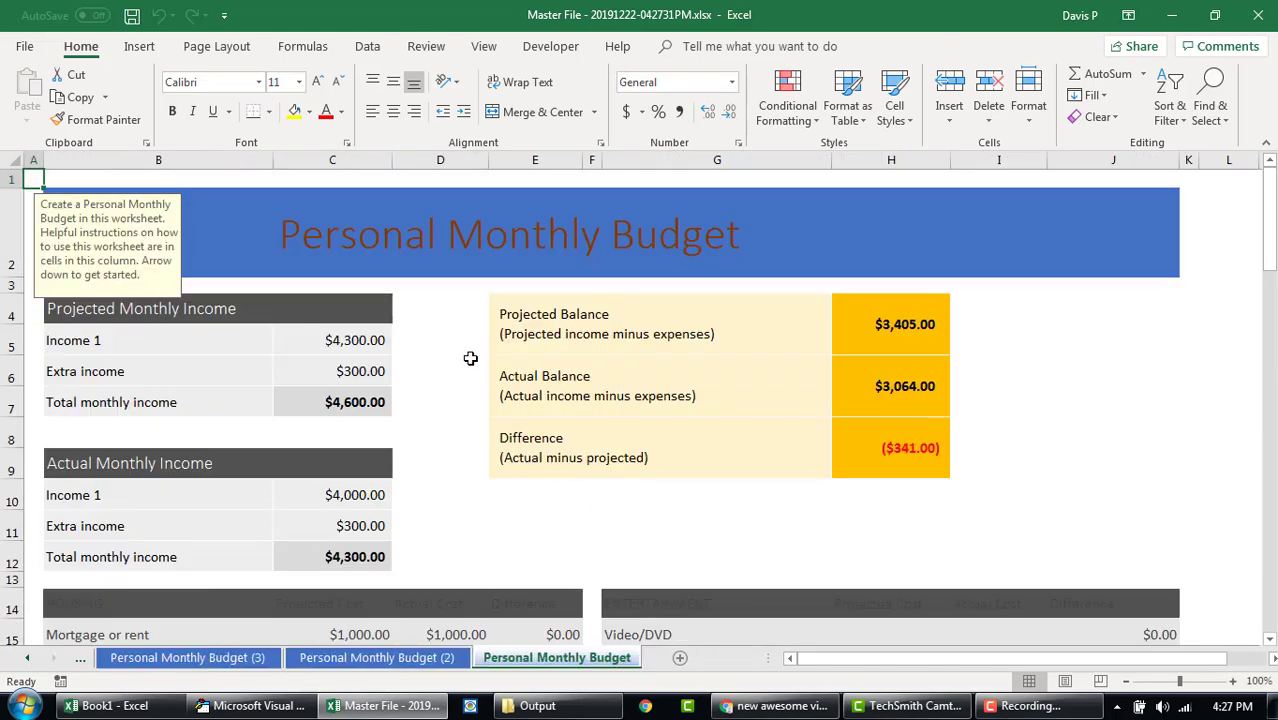
click(224, 657)
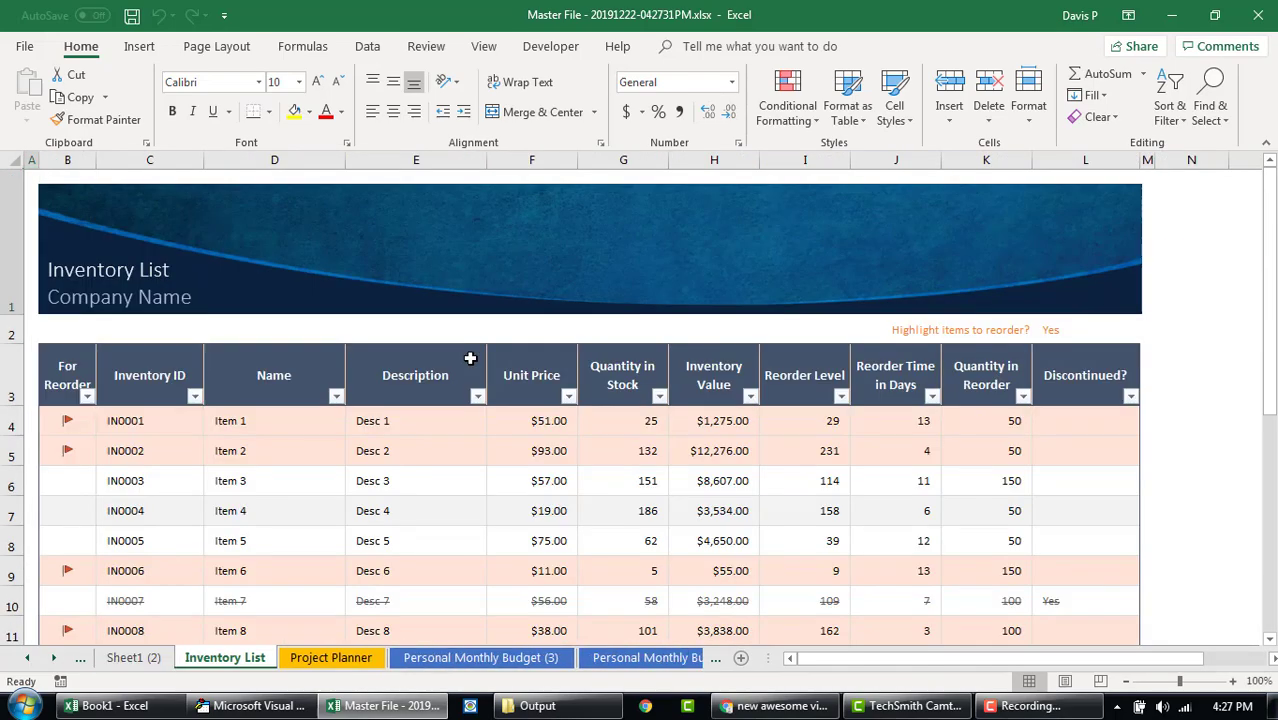